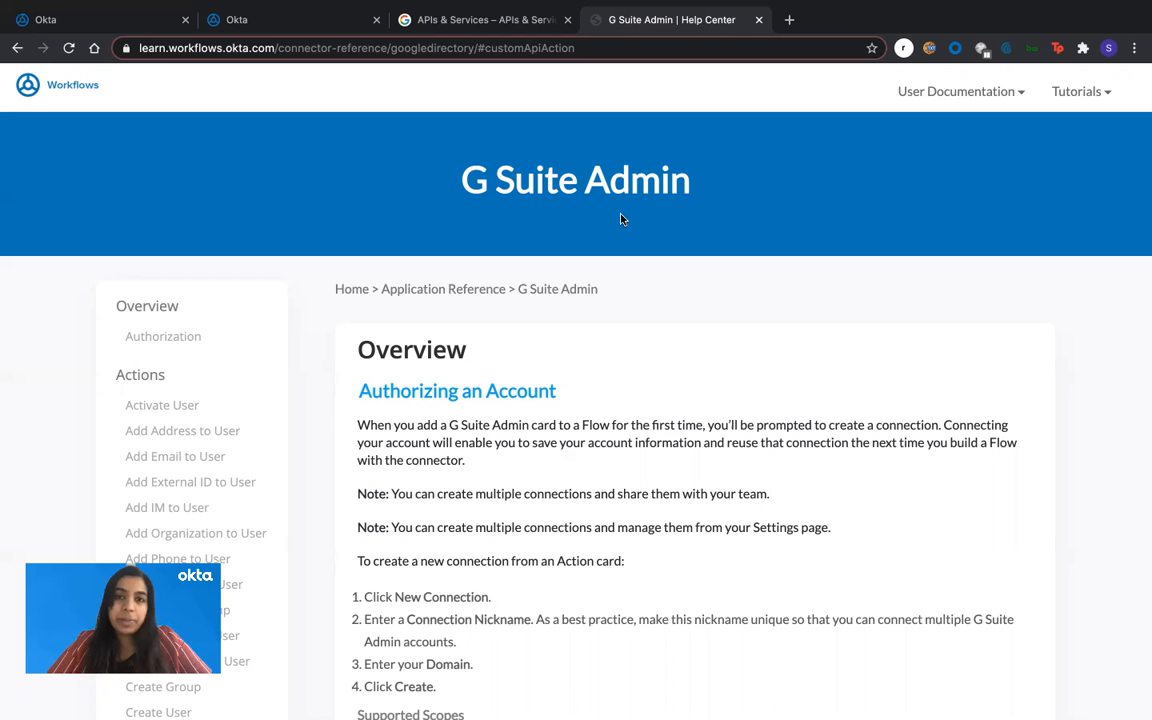
mouse_move(435, 153)
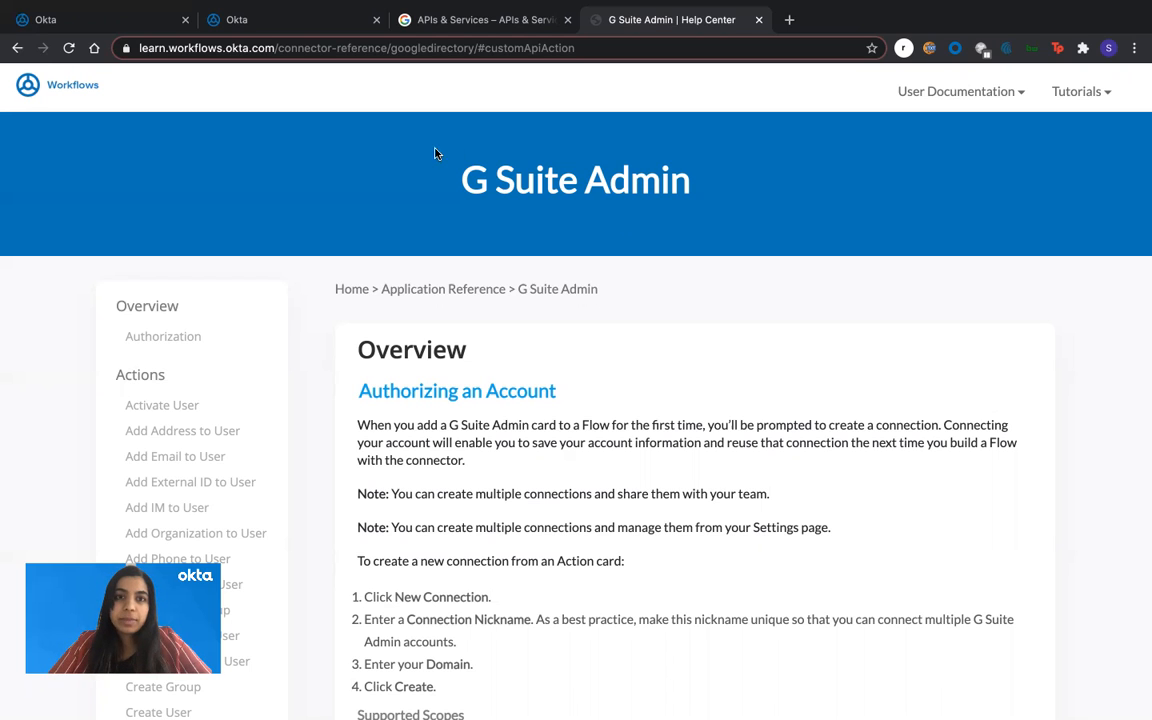
From the Workflows connections page, create a connection nicknamed 'Google' and list its auth types.
click(236, 19)
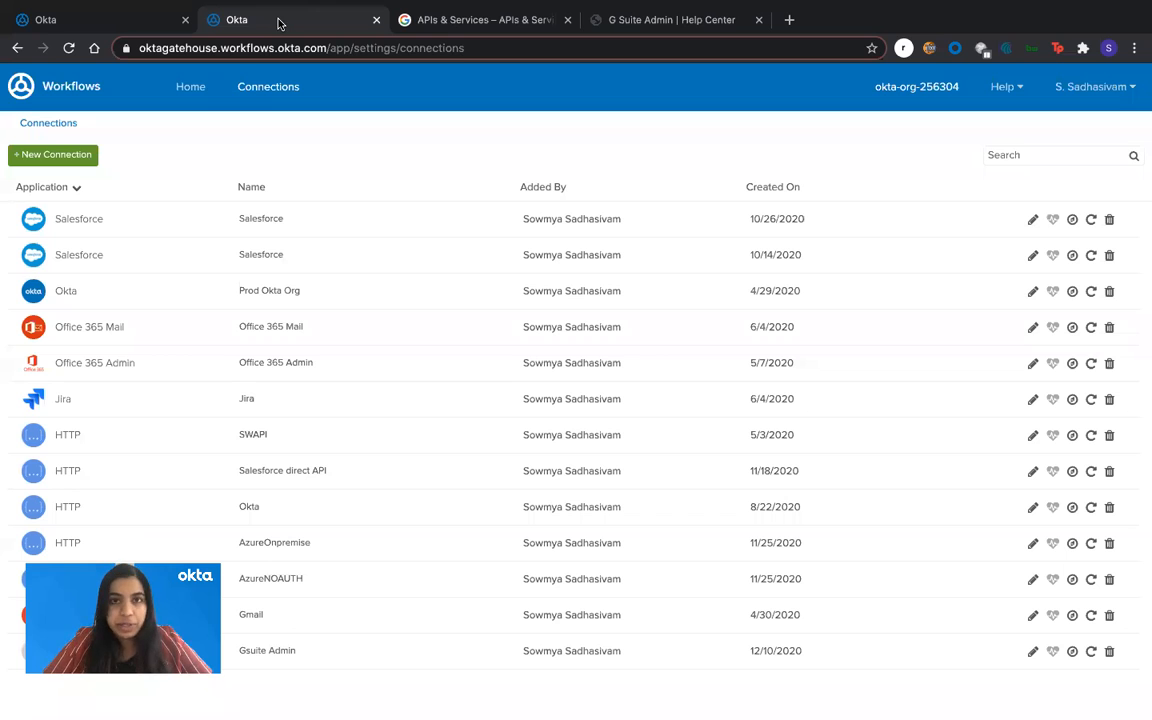
mouse_move(190, 186)
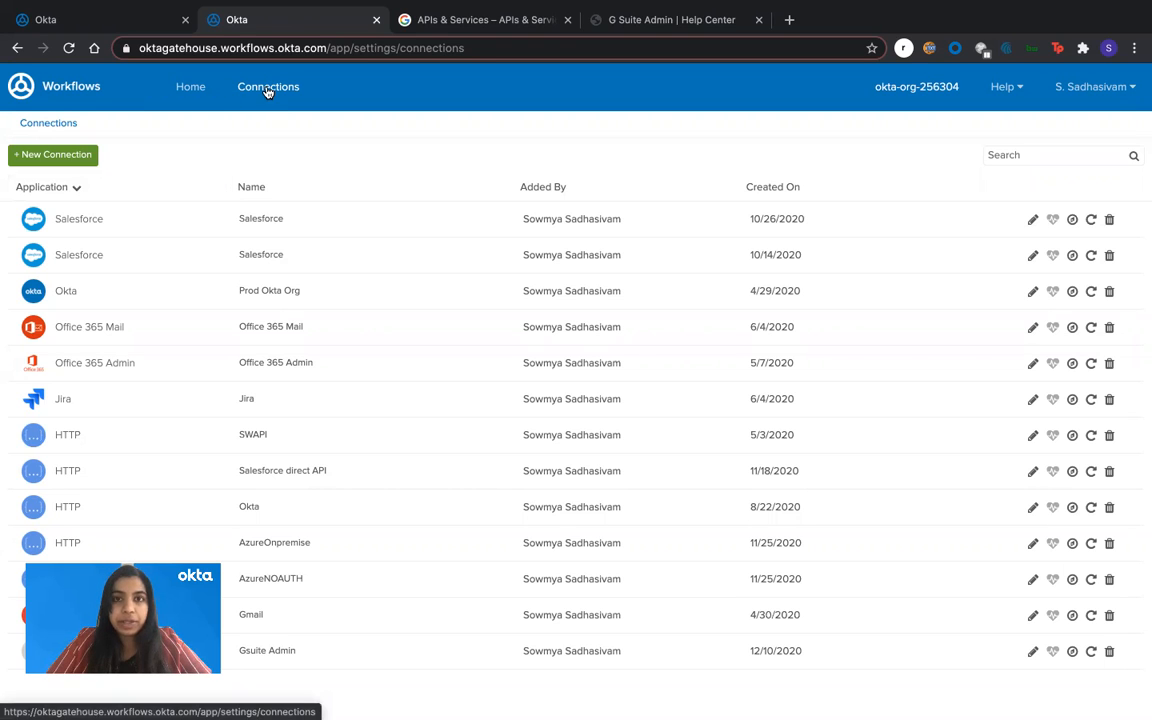
click(52, 154)
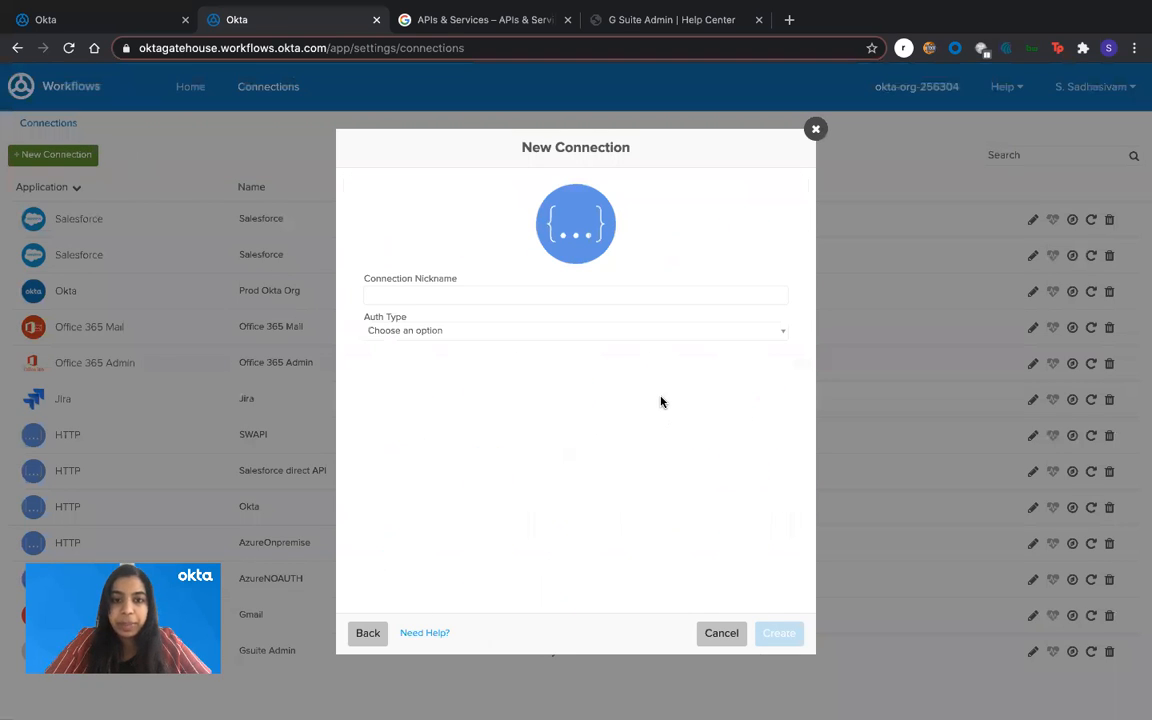
text(Goo)
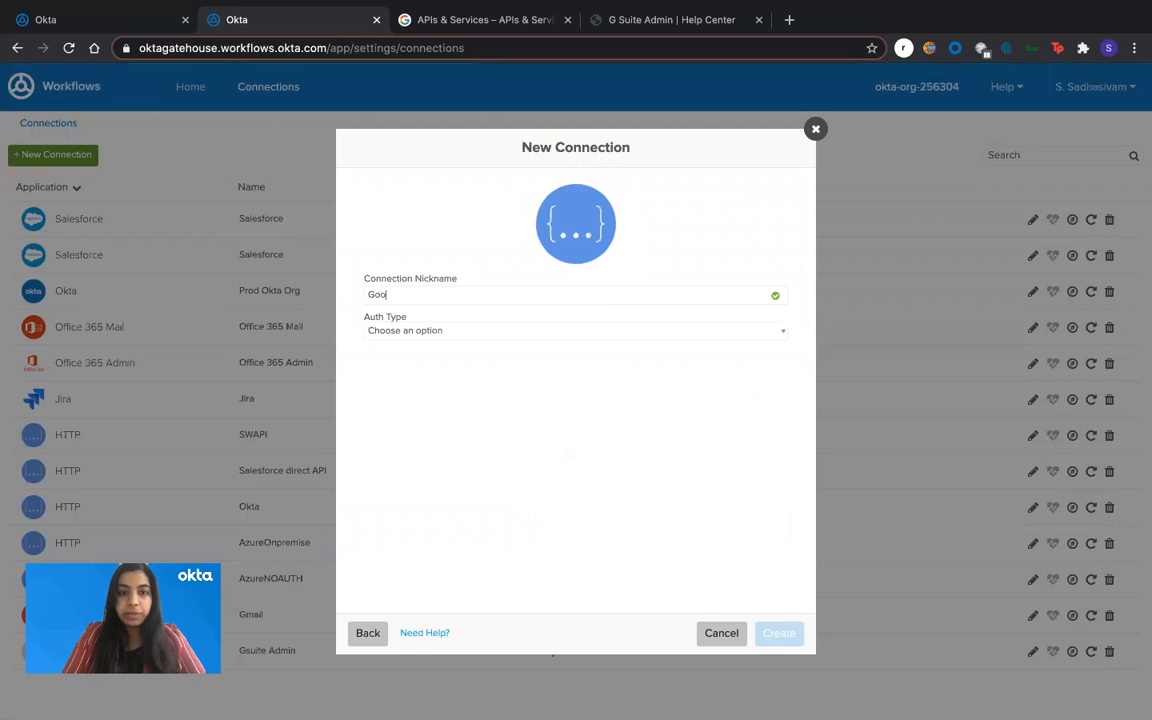
text(gle)
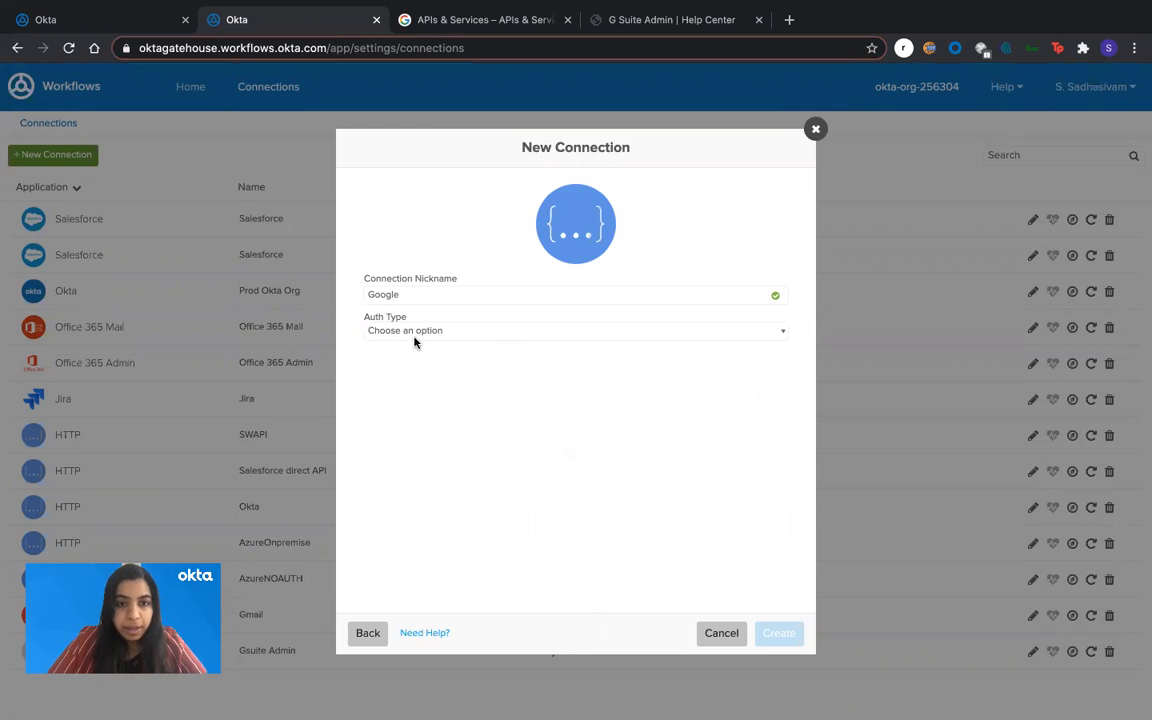
click(575, 330)
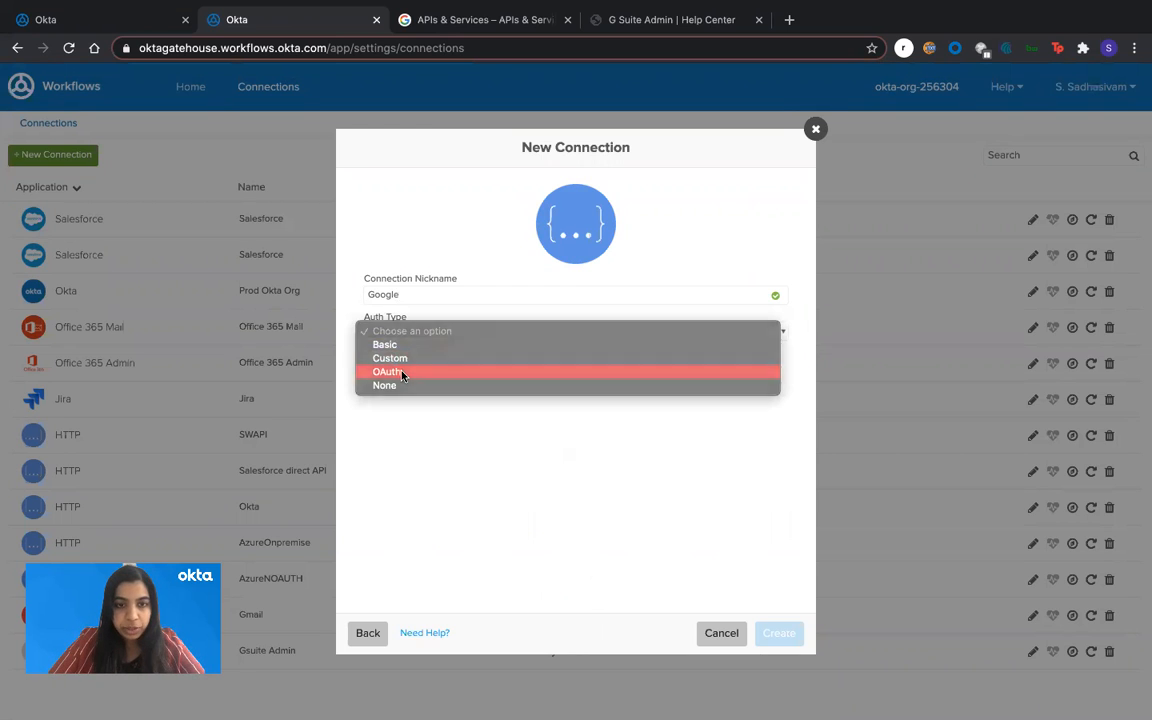
Choose OAuth as the Google connection's authentication type.
click(388, 371)
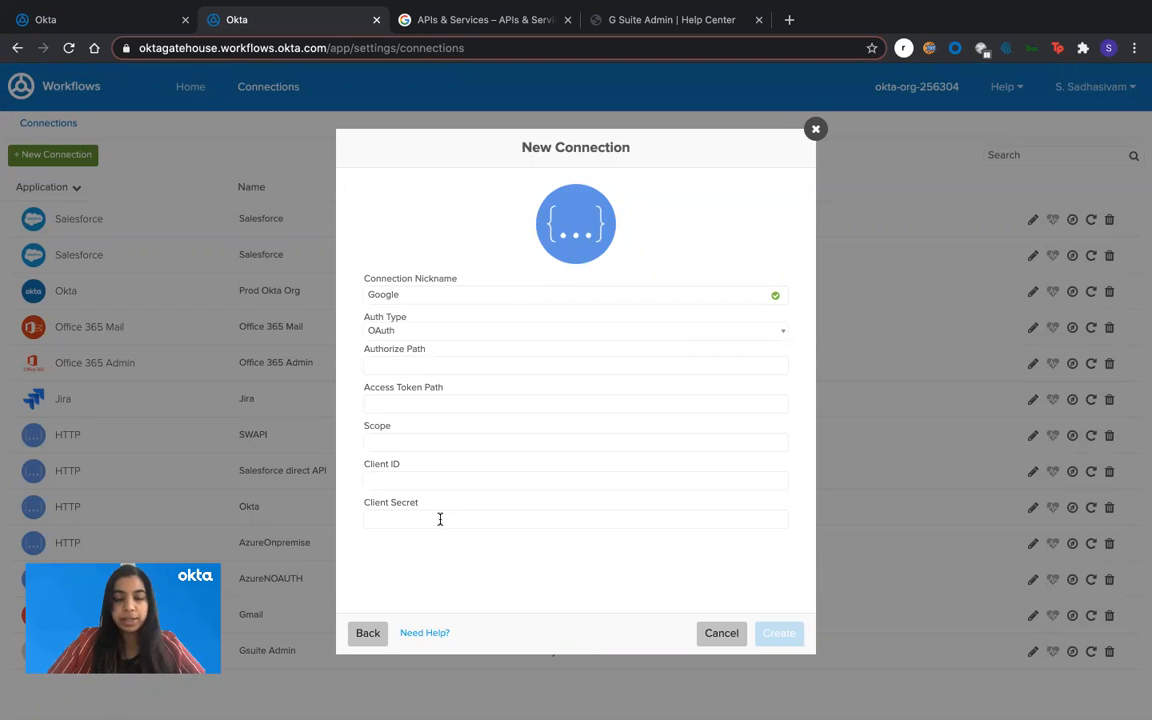
mouse_move(237, 194)
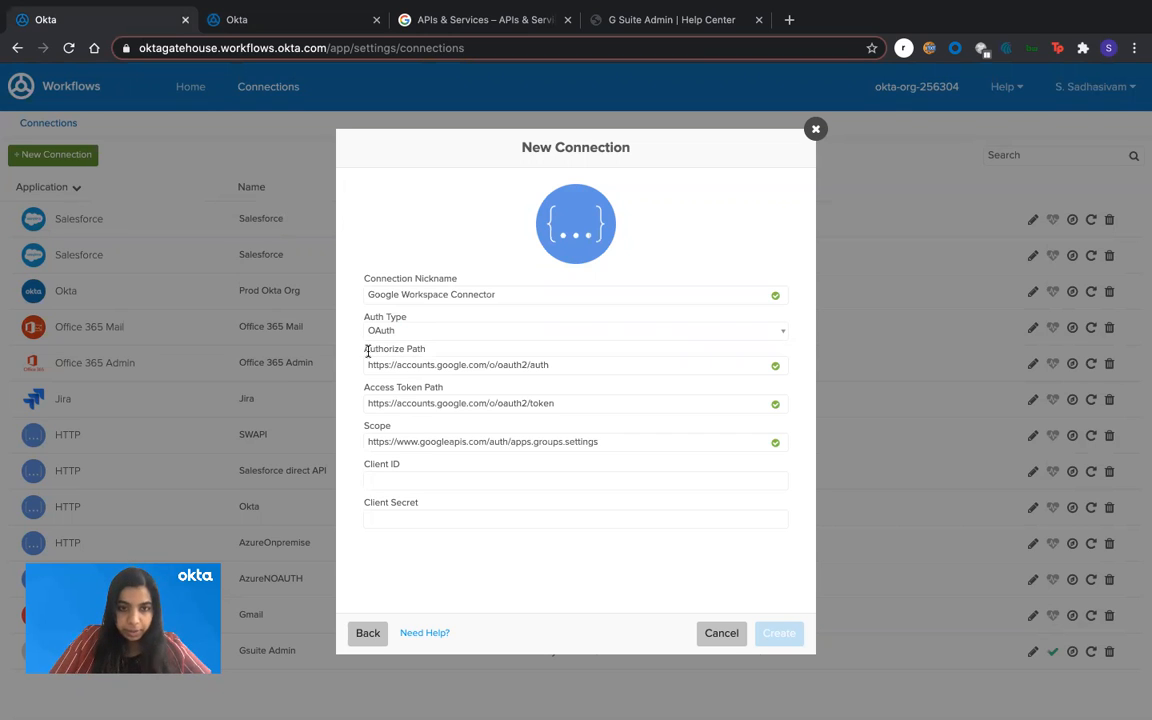
mouse_move(392, 403)
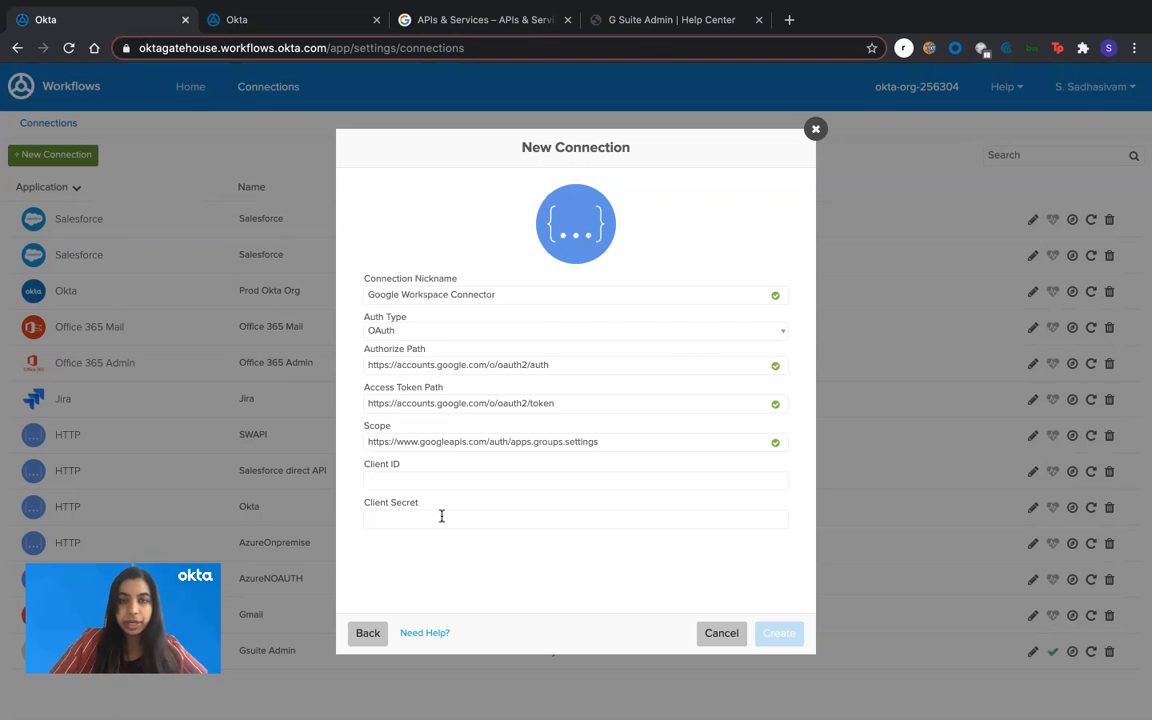
mouse_move(562, 379)
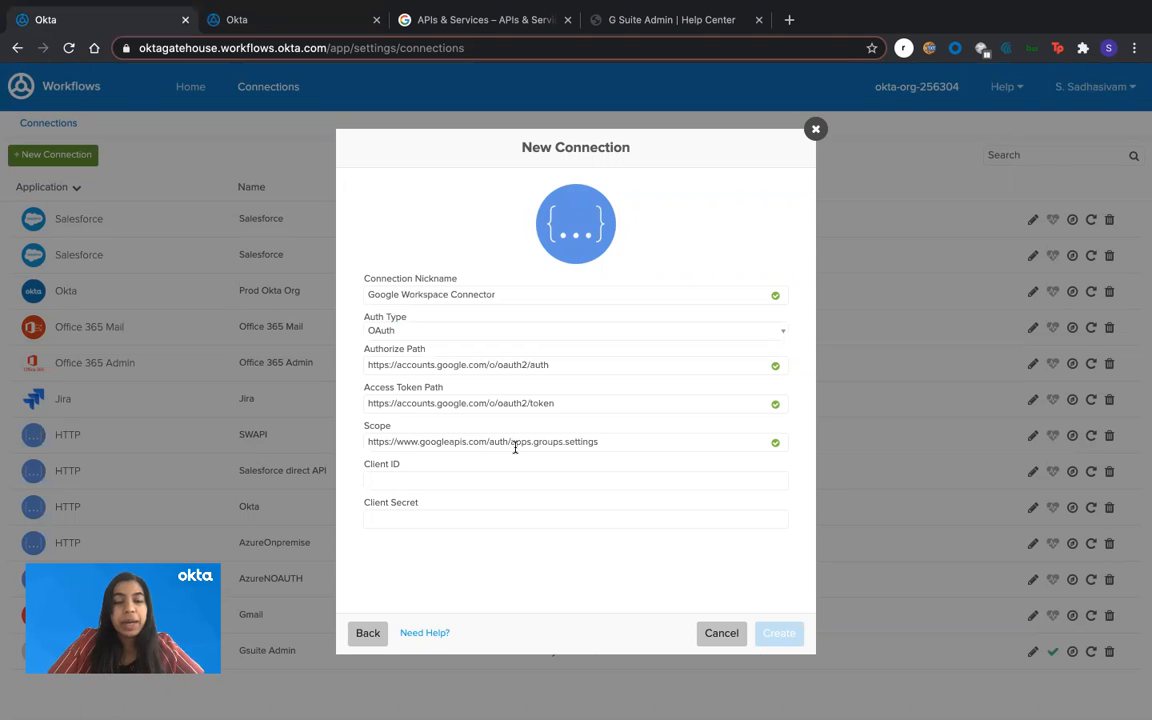
mouse_move(477, 462)
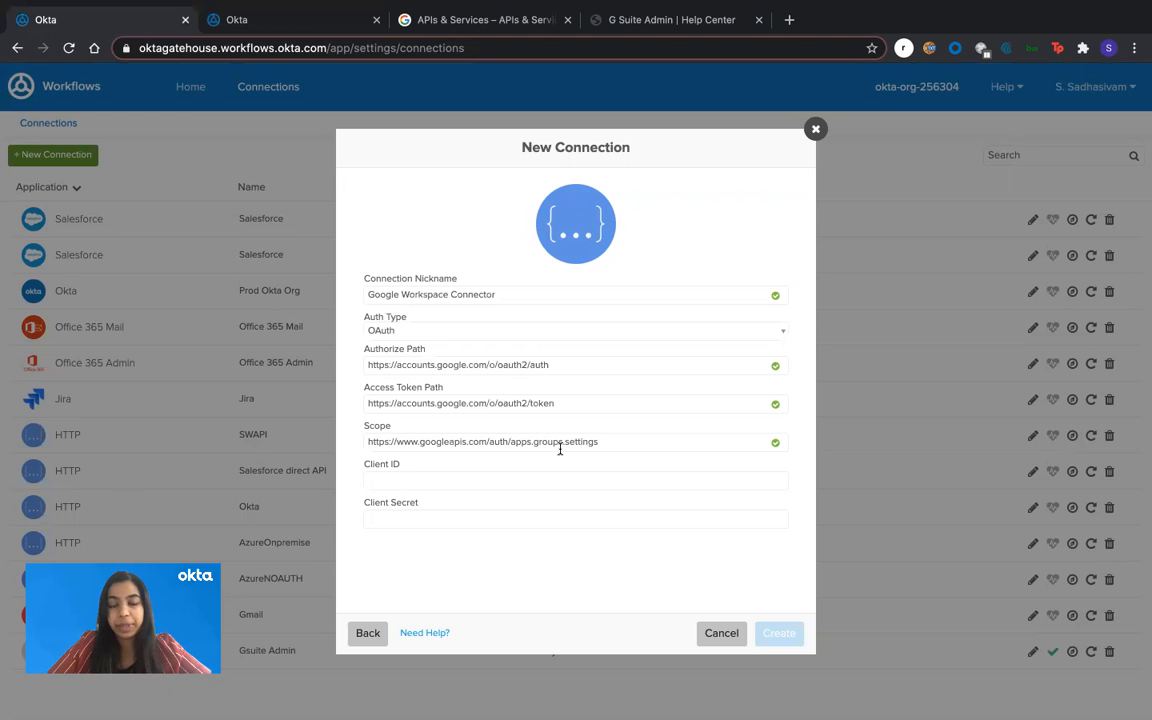
mouse_move(621, 438)
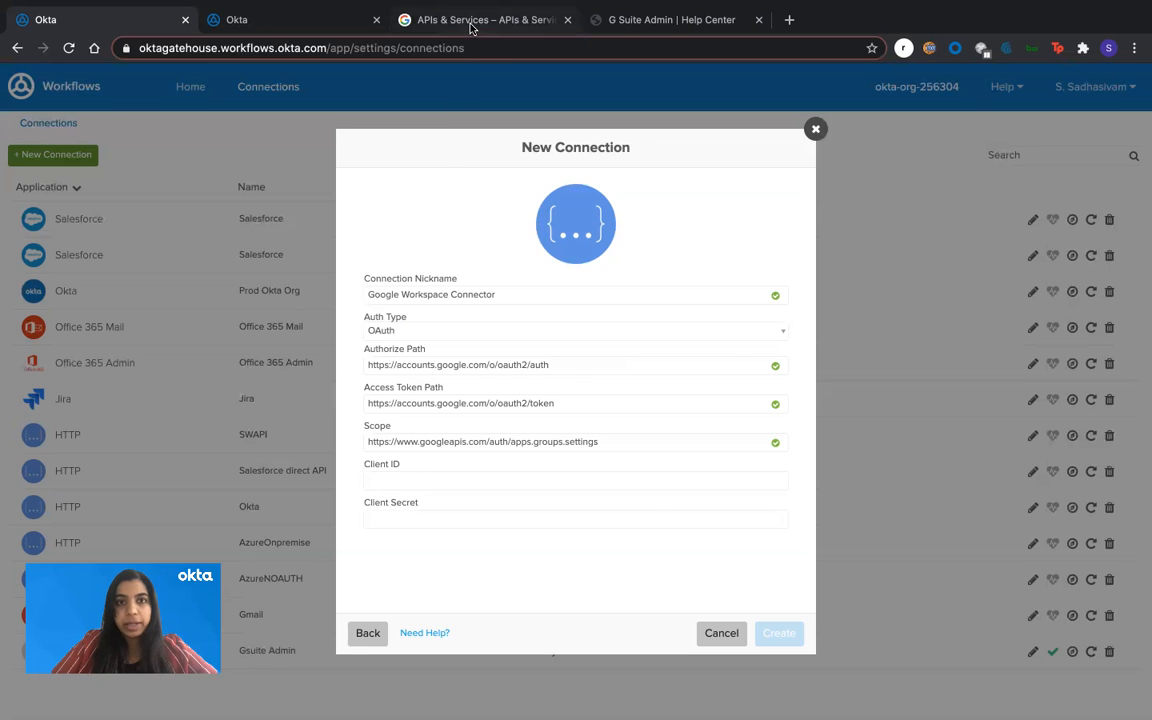
Switch to the Google APIs & Services dashboard tab.
click(483, 19)
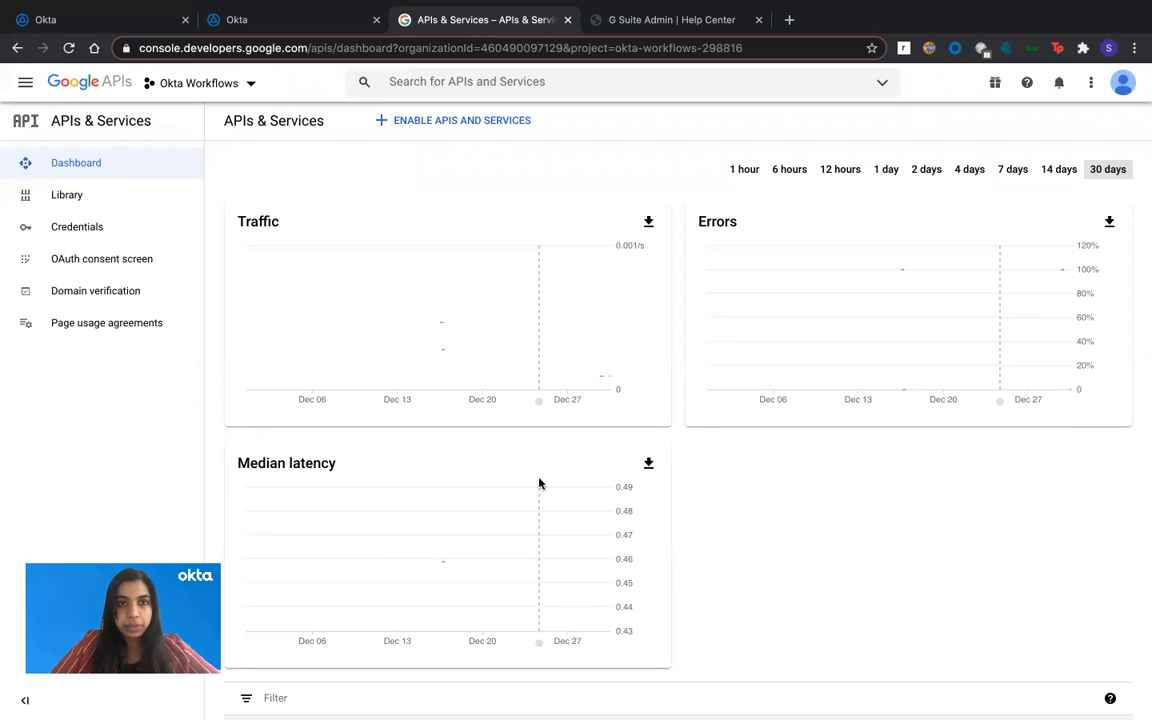
mouse_move(196, 473)
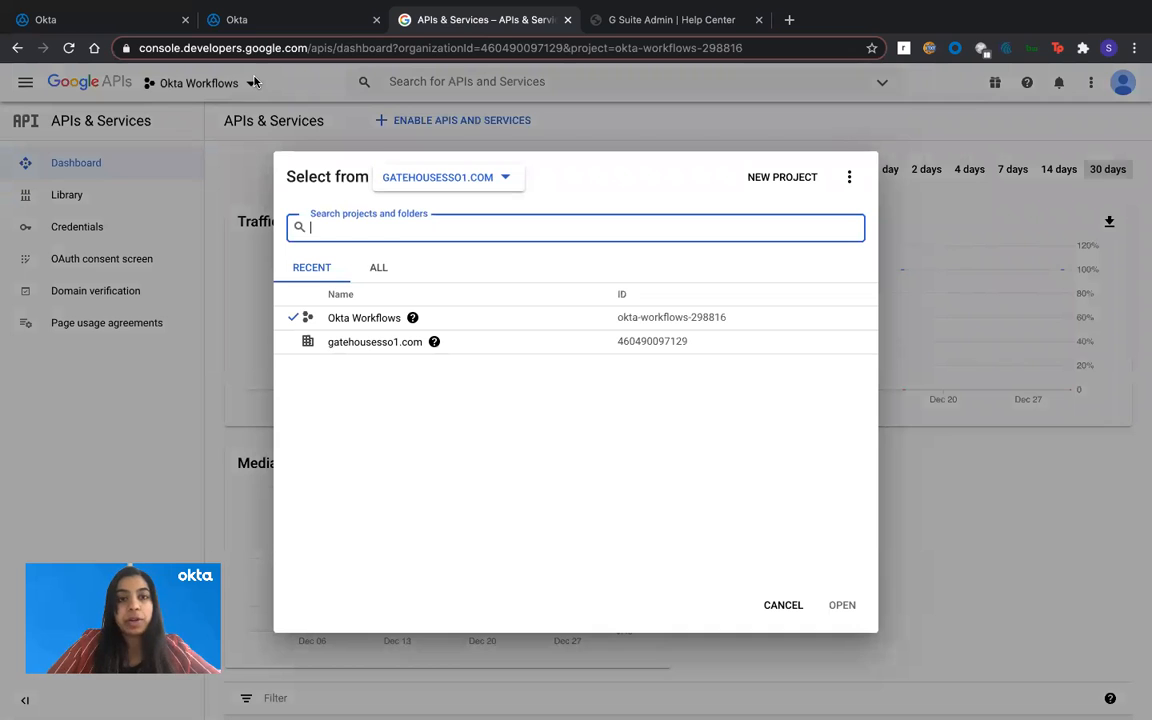
mouse_move(780, 194)
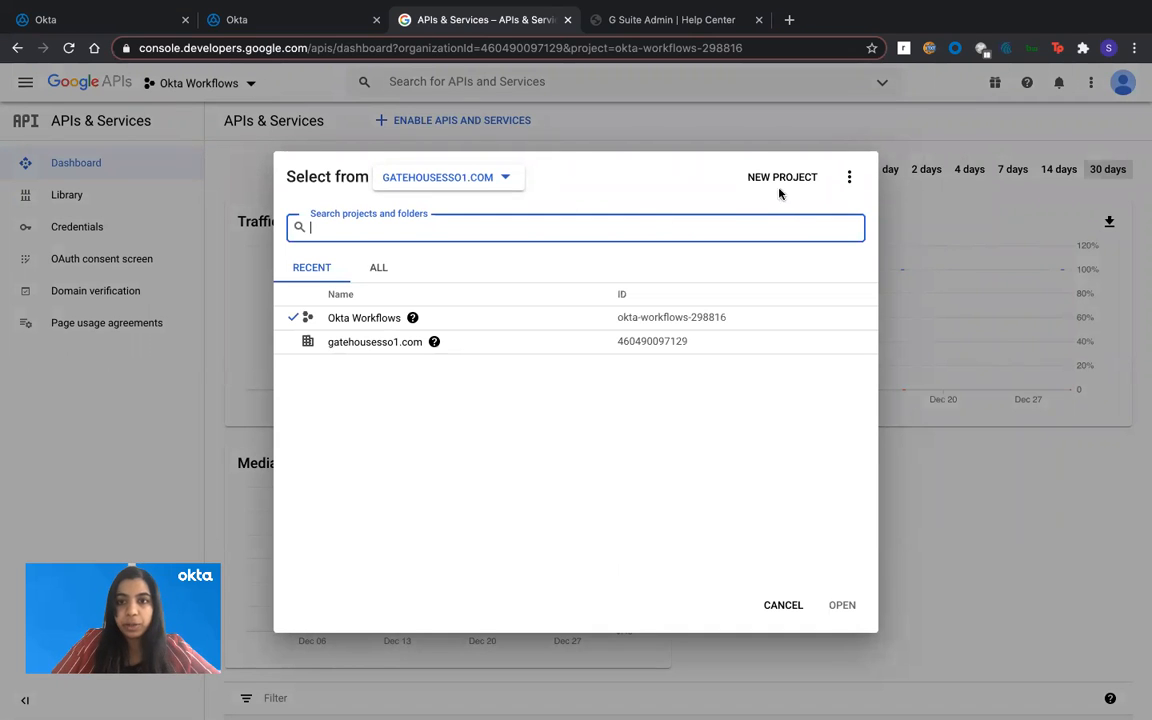
mouse_move(323, 322)
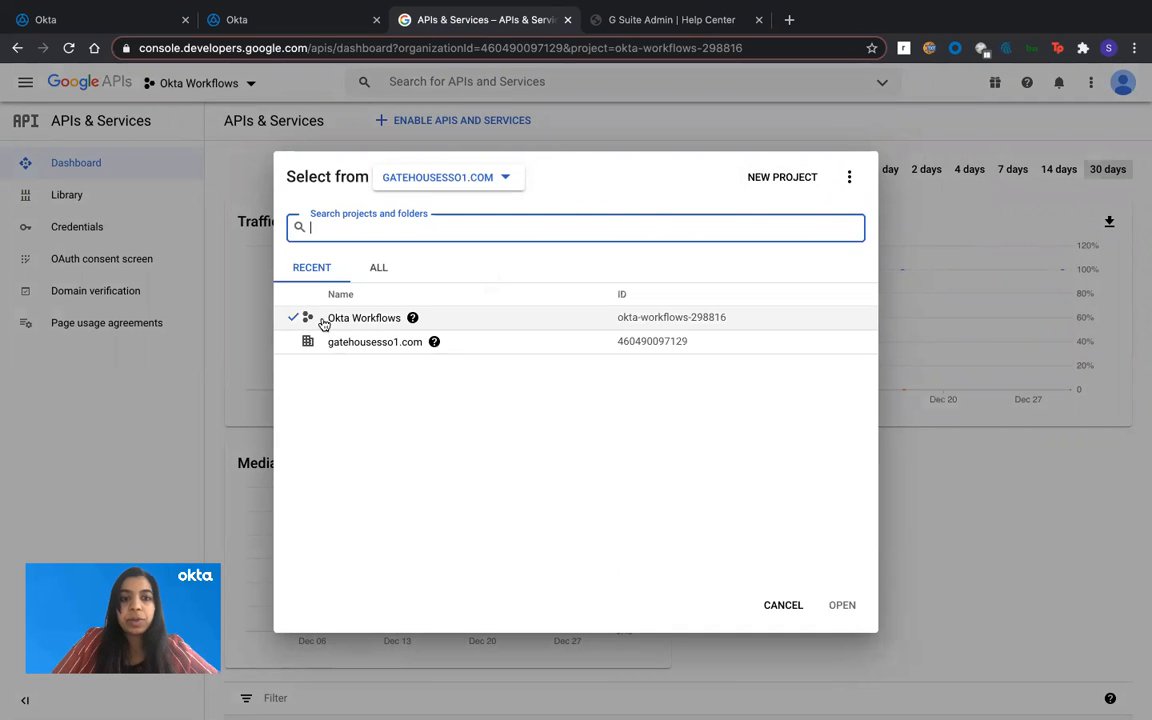
mouse_move(417, 555)
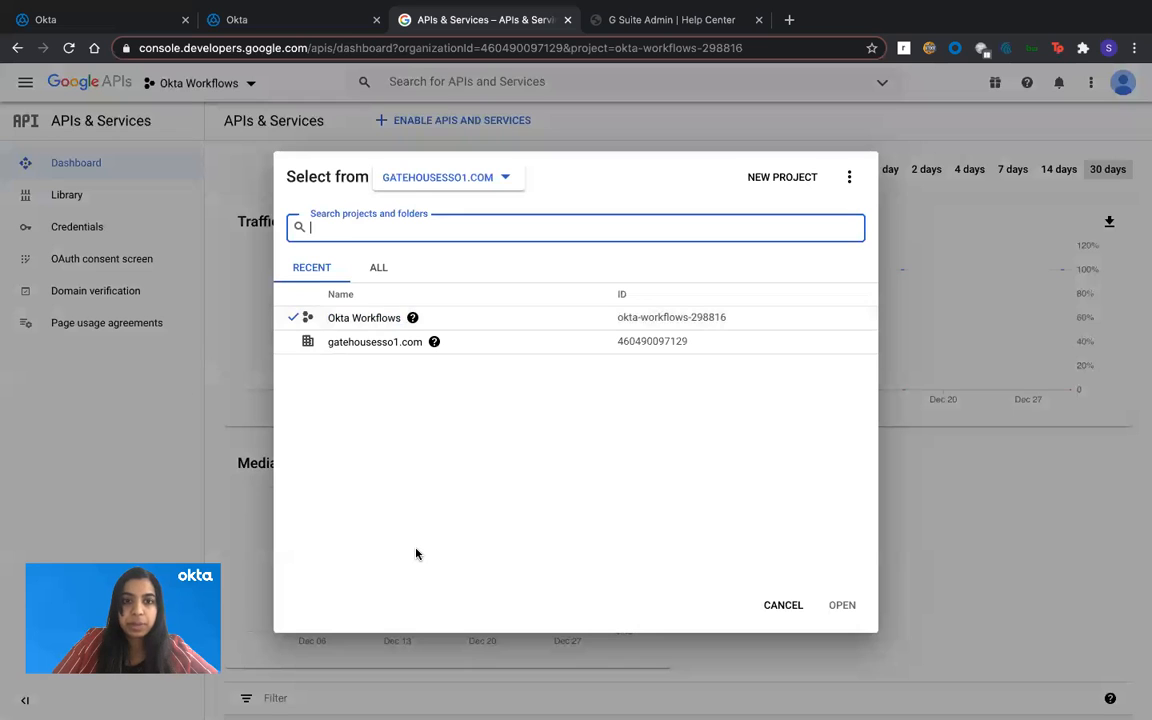
Search the API Library for 'group' to find the Groups Settings API.
click(783, 604)
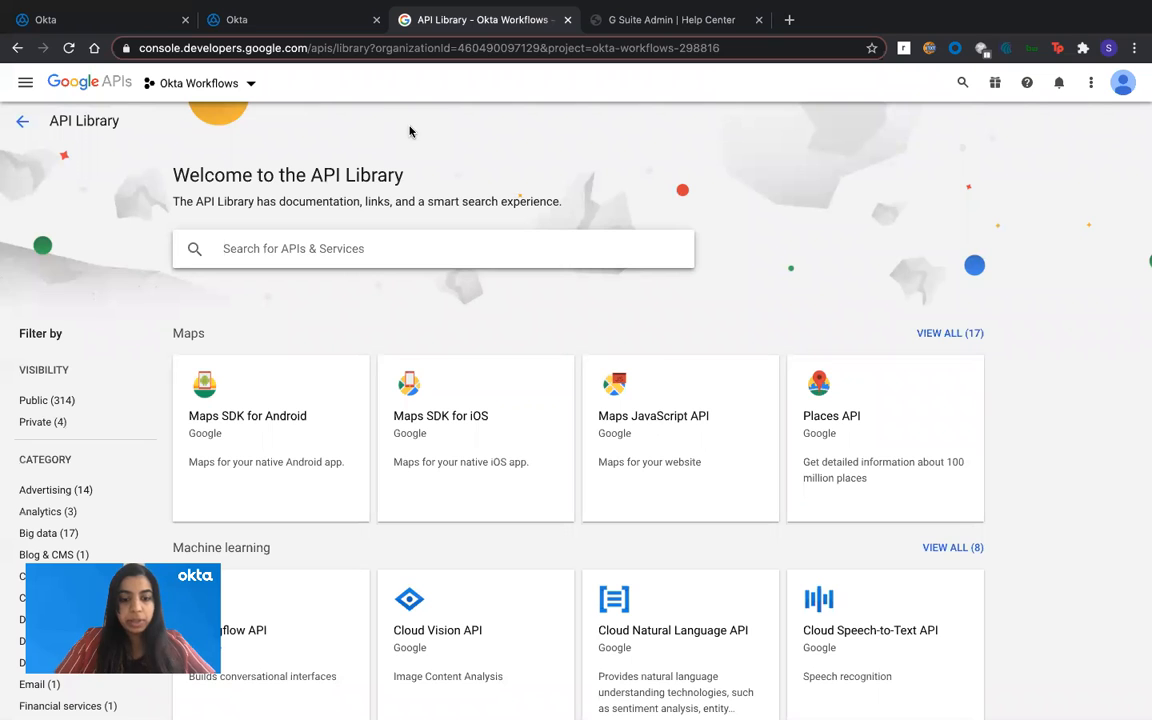
text(group)
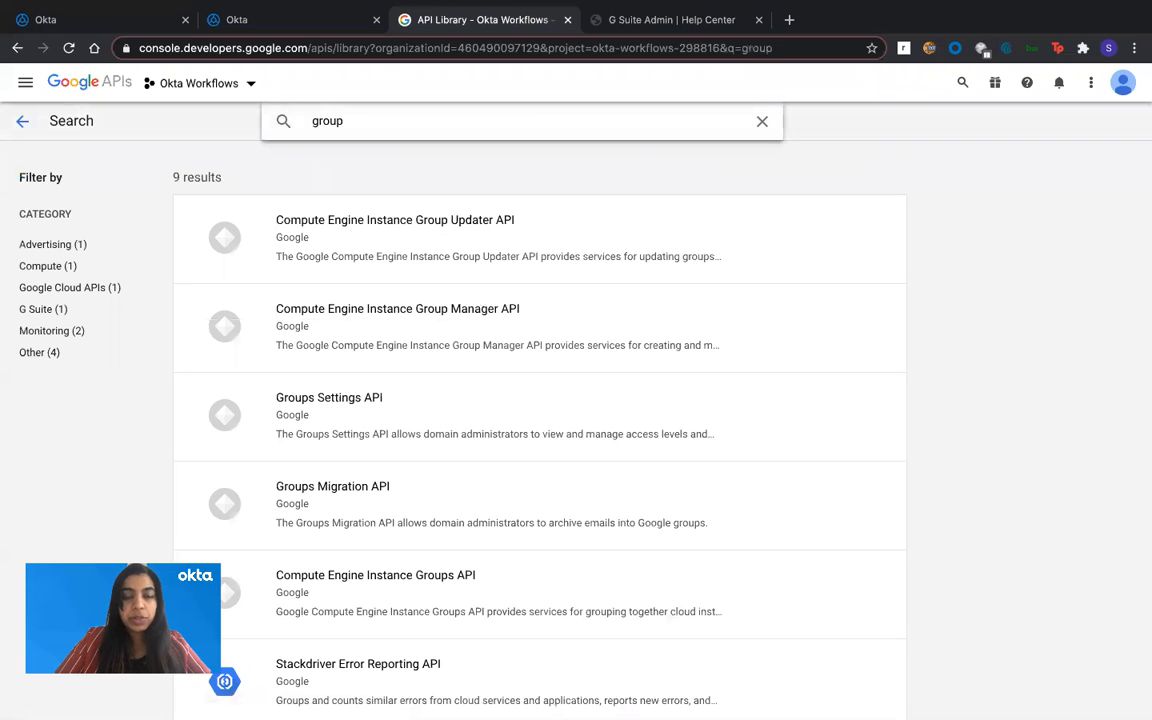
mouse_move(348, 423)
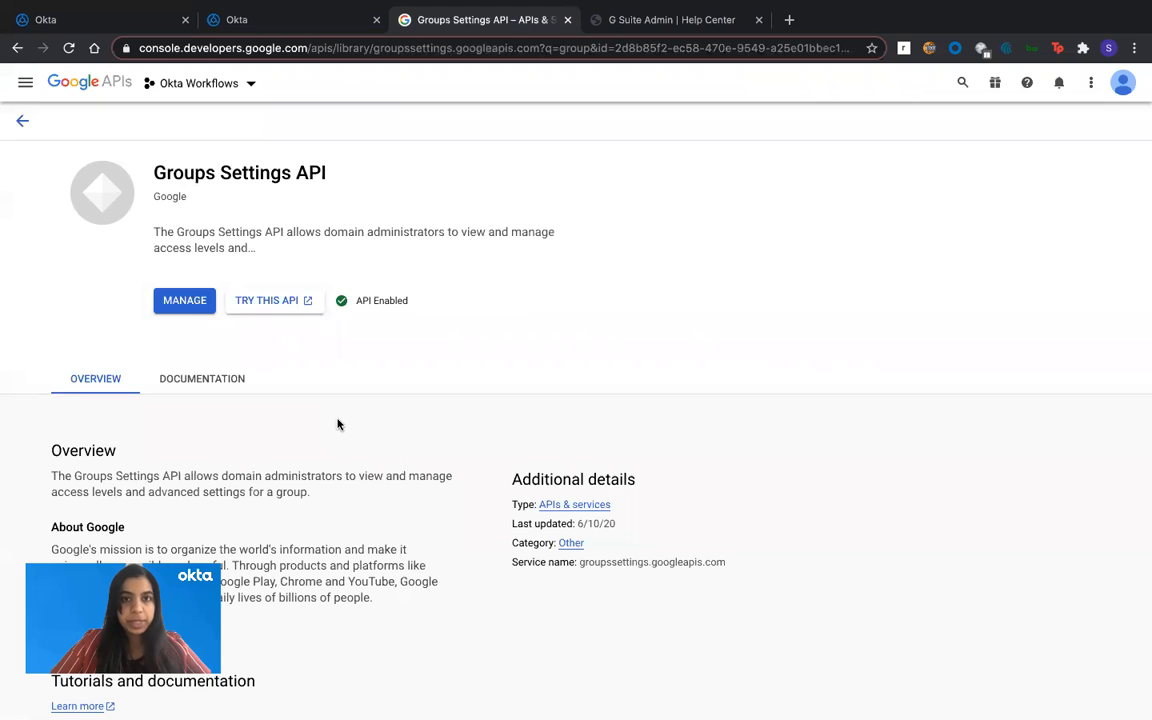
mouse_move(383, 300)
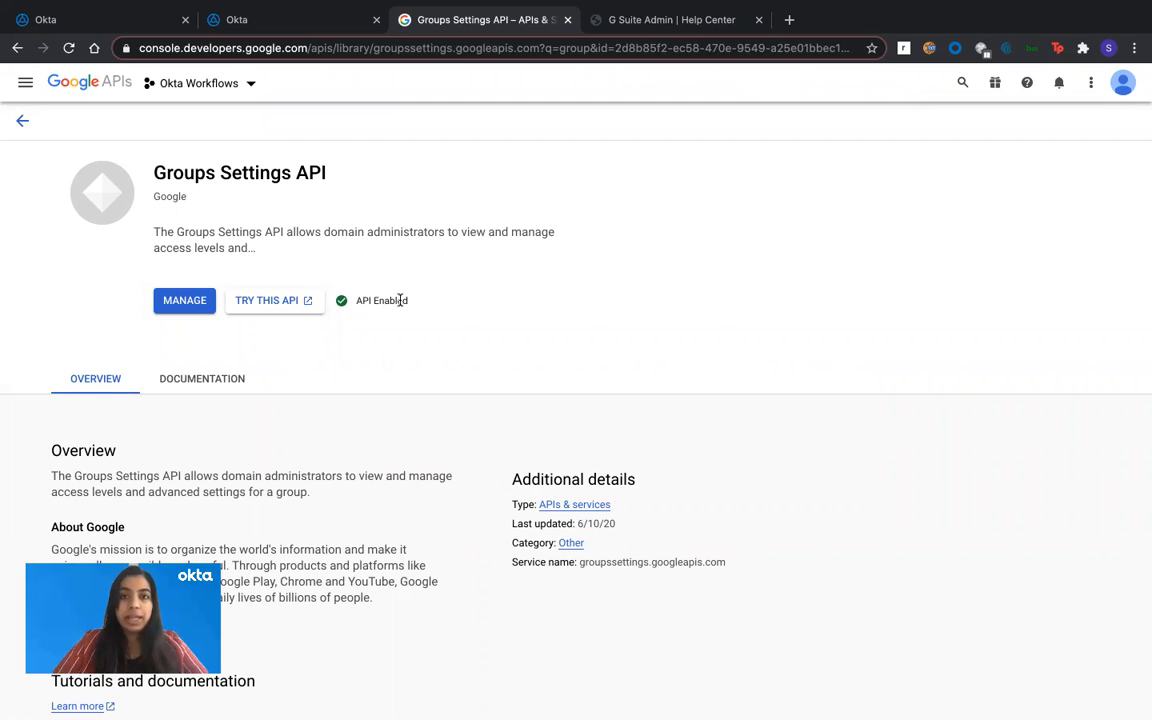
mouse_move(165, 192)
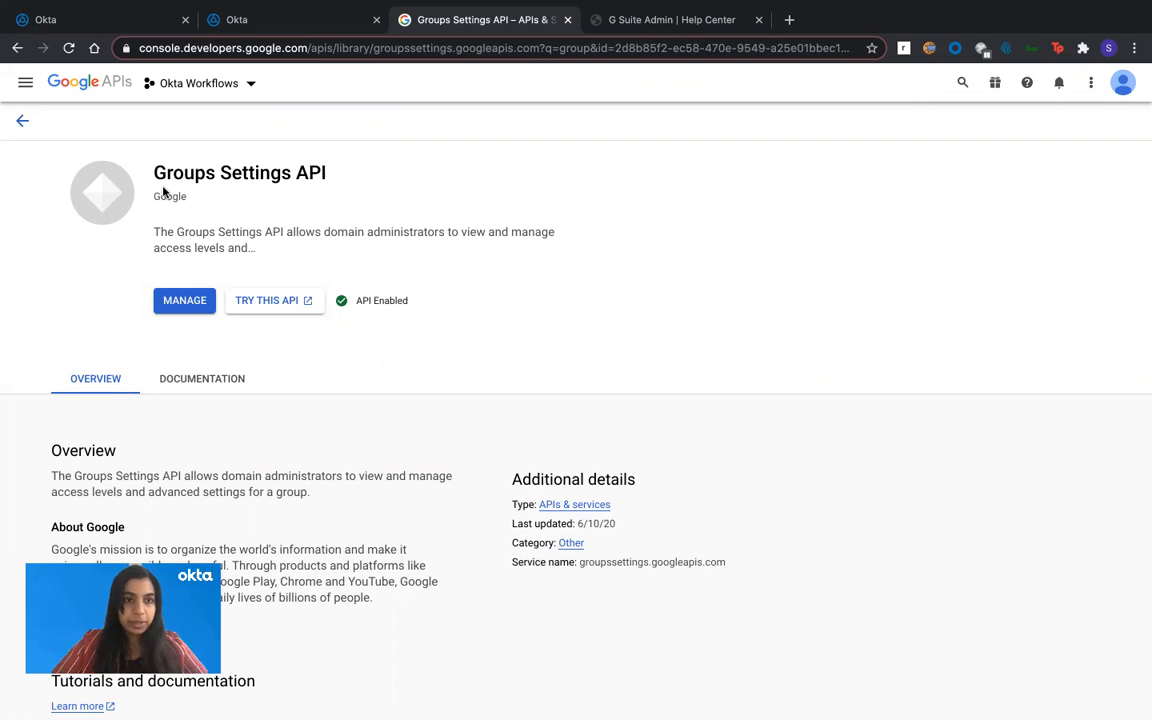
mouse_move(89, 82)
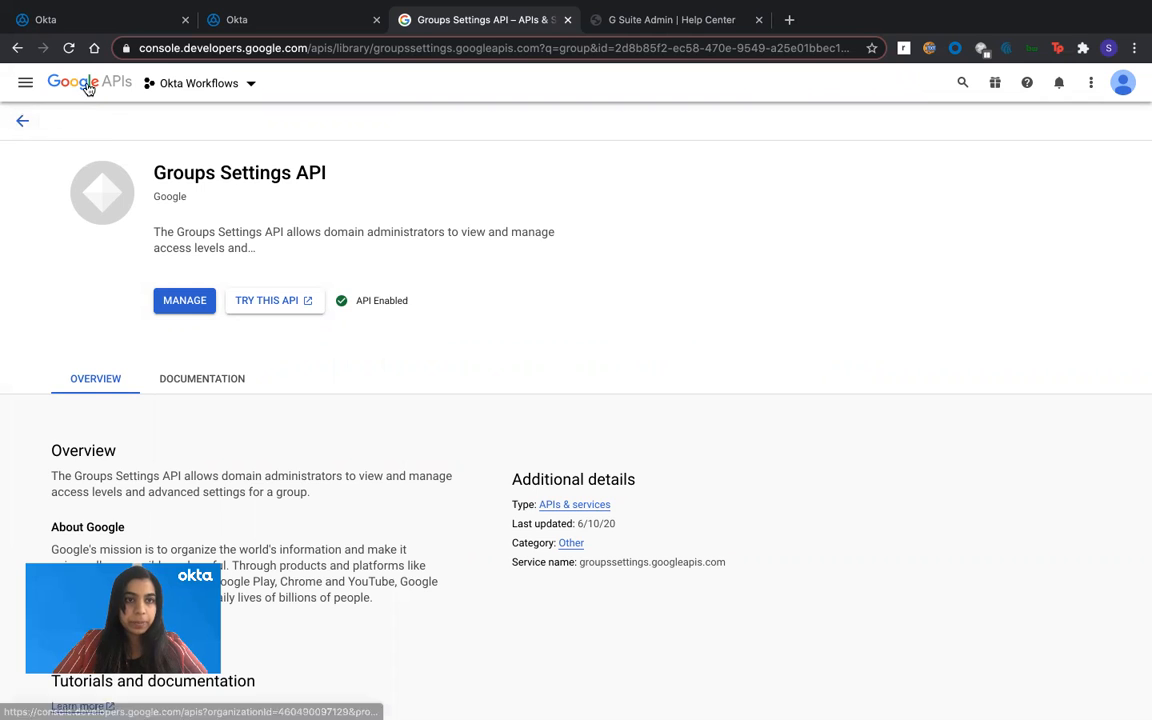
Return to APIs & Services and open the Okta app's OAuth consent screen.
click(22, 120)
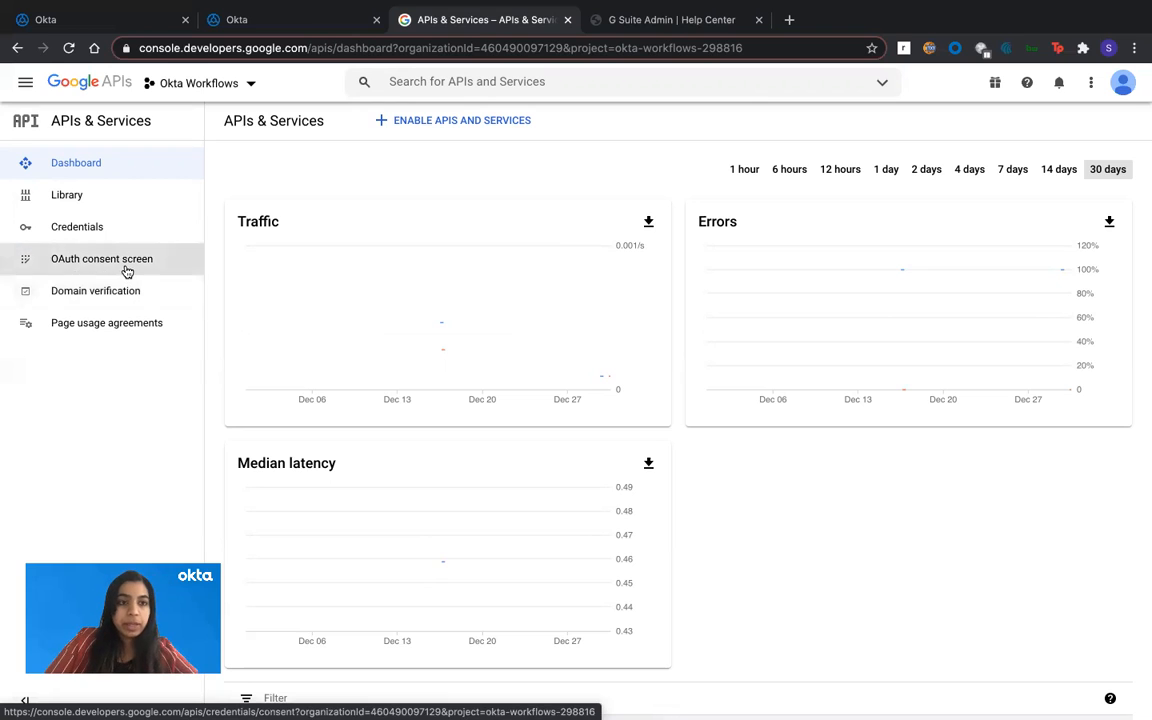
click(101, 258)
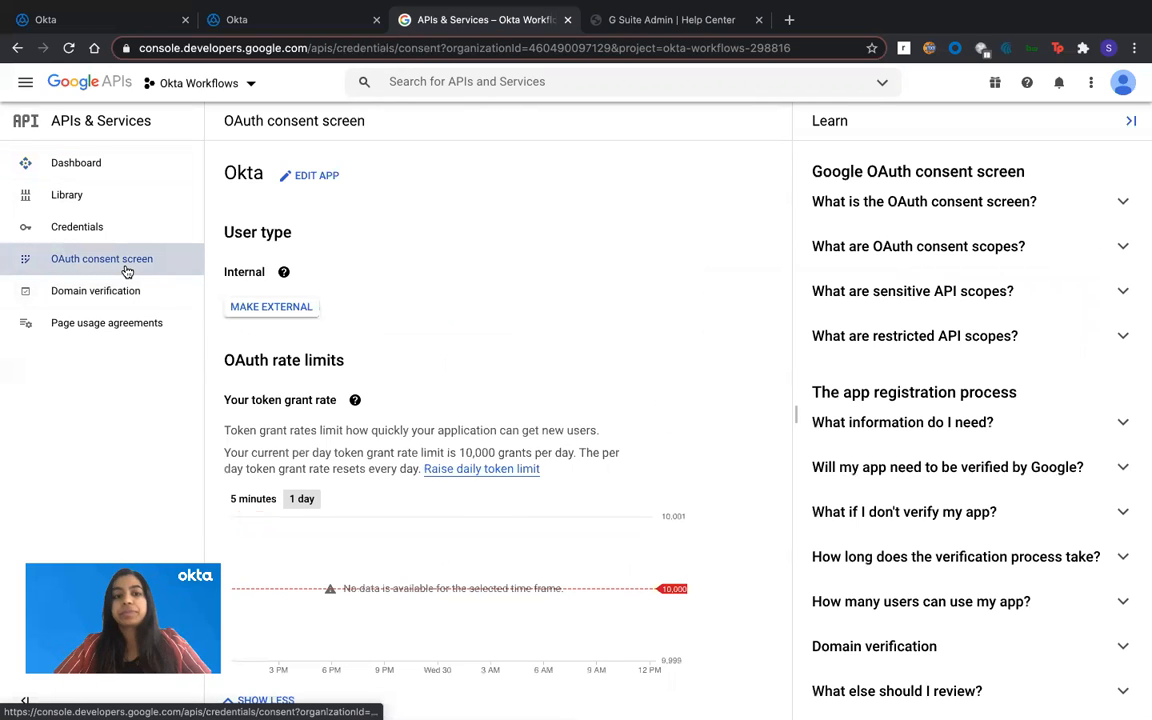
mouse_move(363, 180)
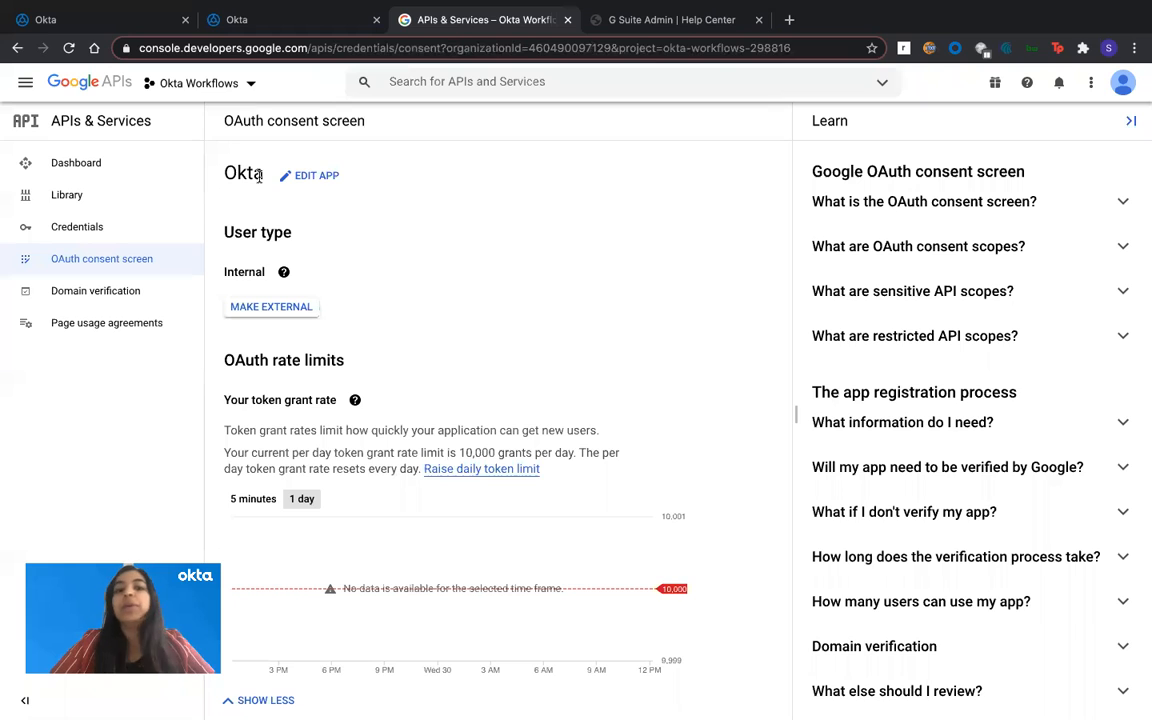
mouse_move(410, 189)
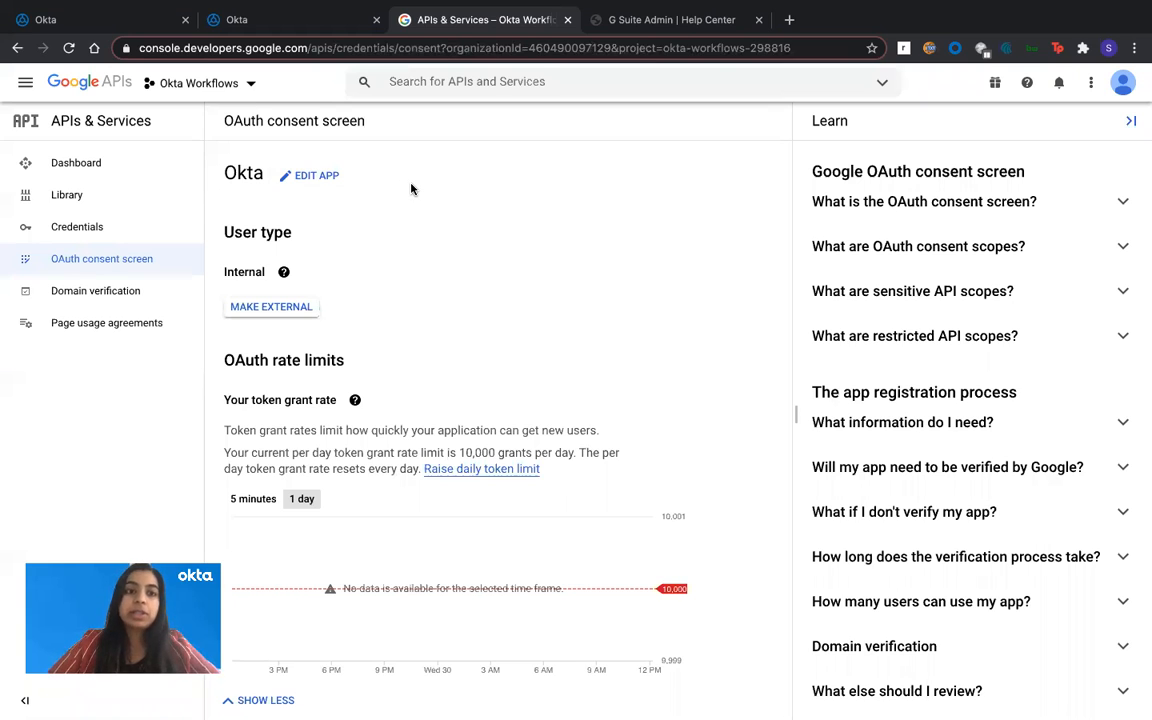
mouse_move(324, 204)
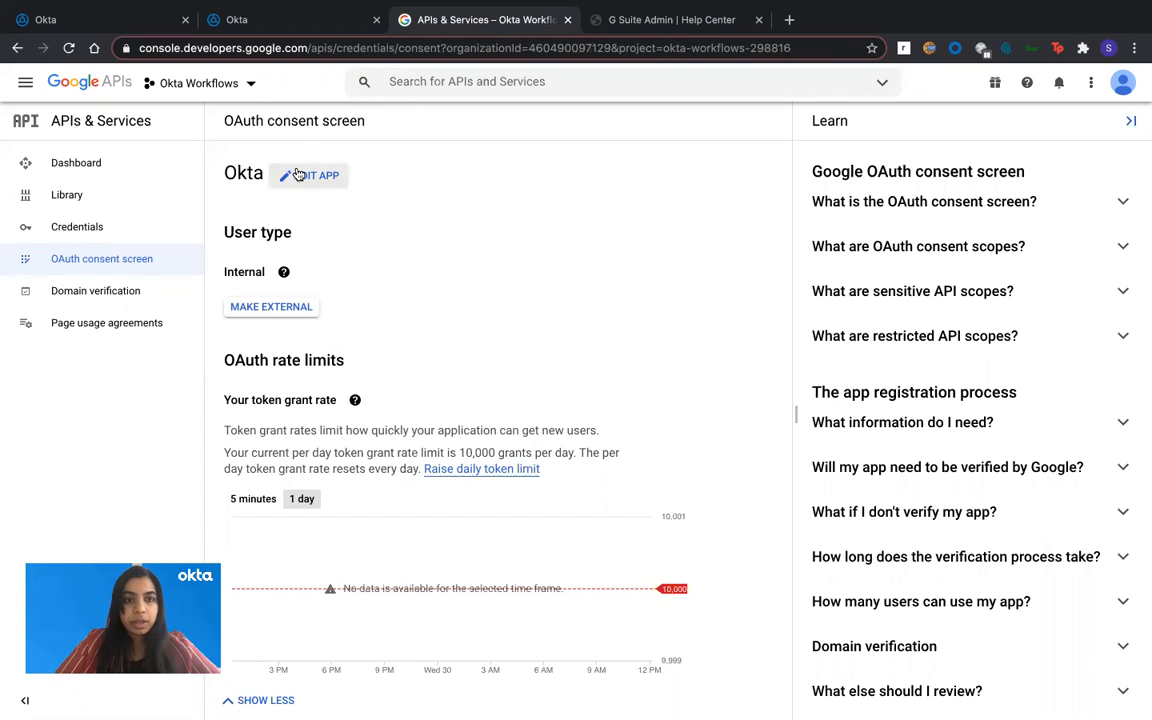
Edit the Okta app registration, keeping the admin support email and okta.com authorized domain.
click(309, 175)
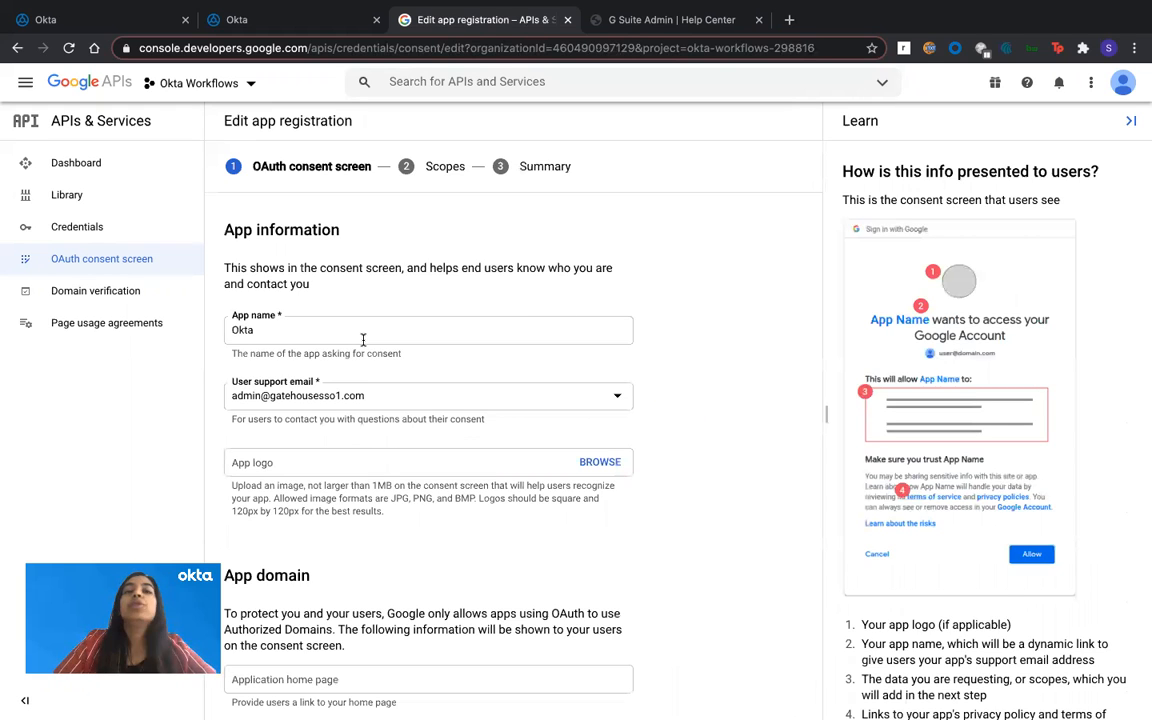
scroll(down, 3)
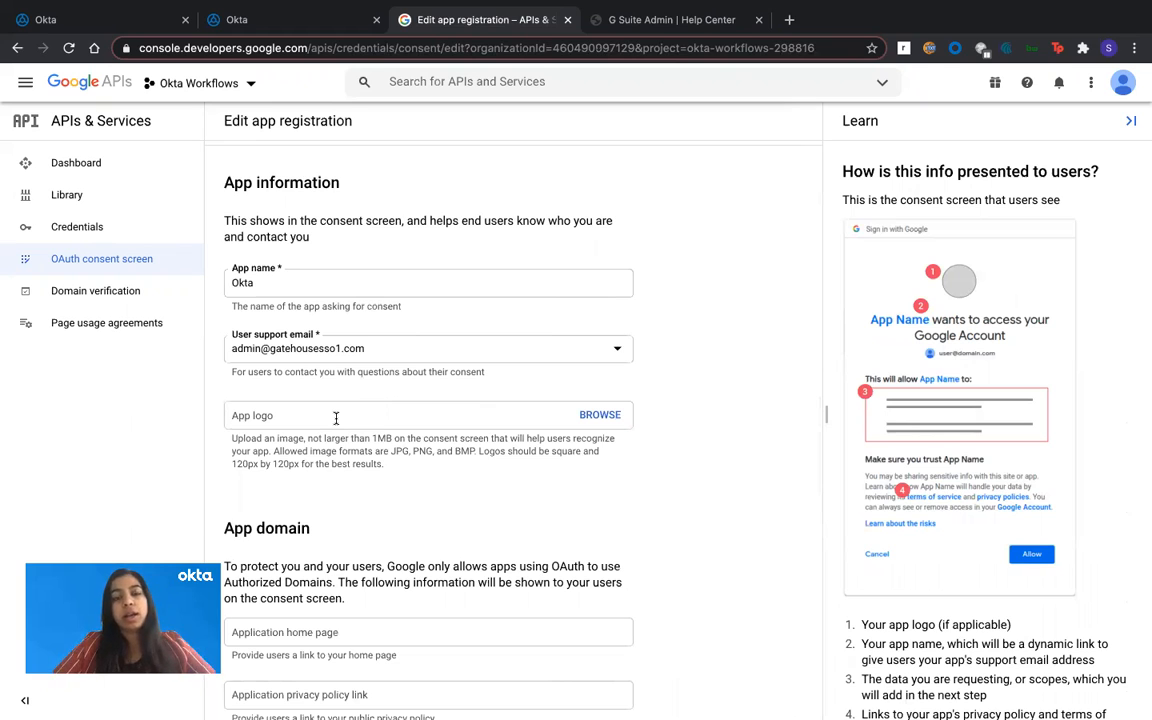
scroll(down, 3)
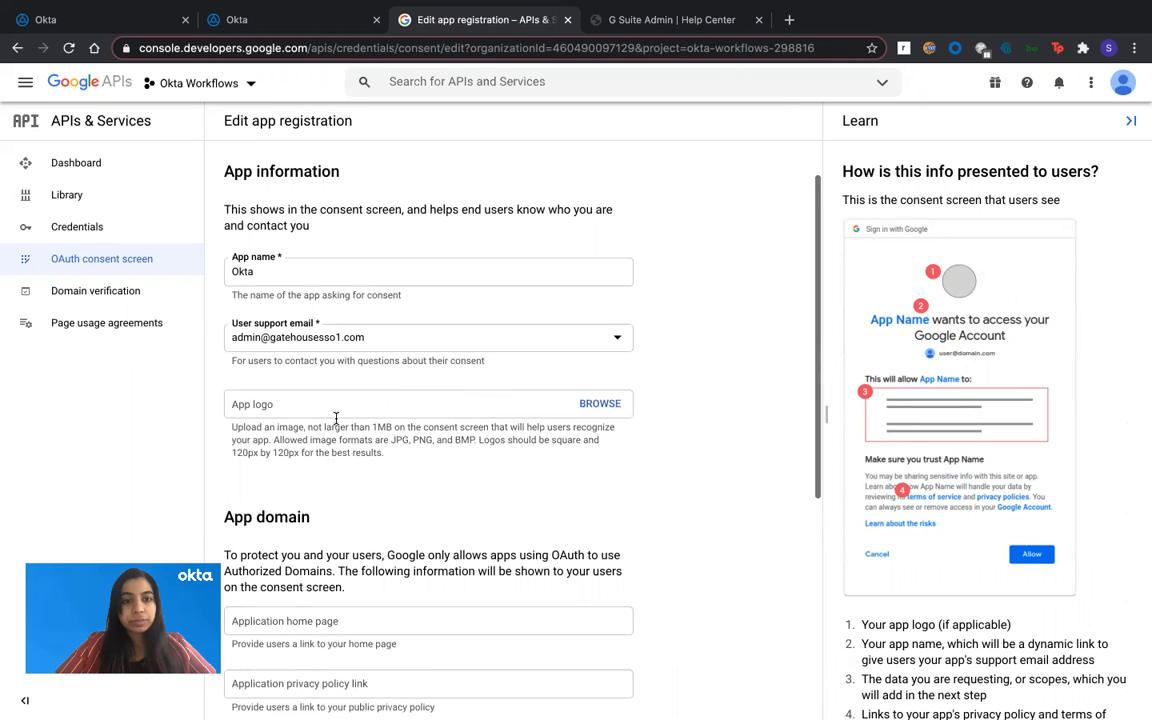
click(616, 337)
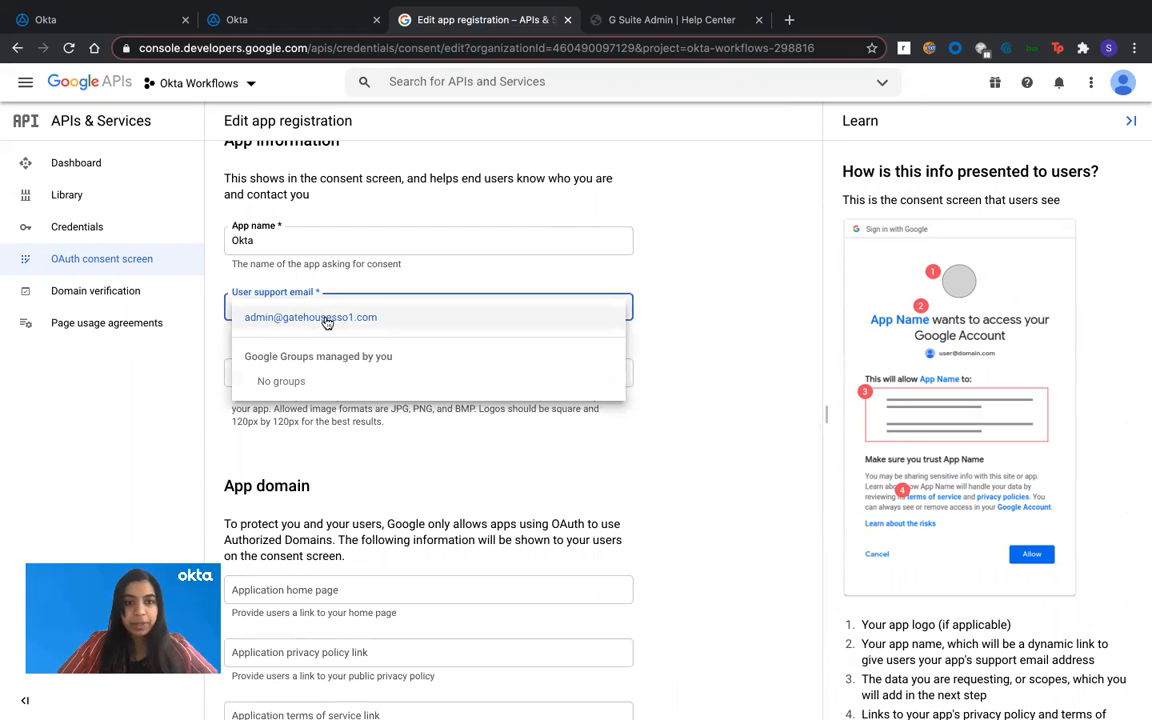
mouse_move(285, 322)
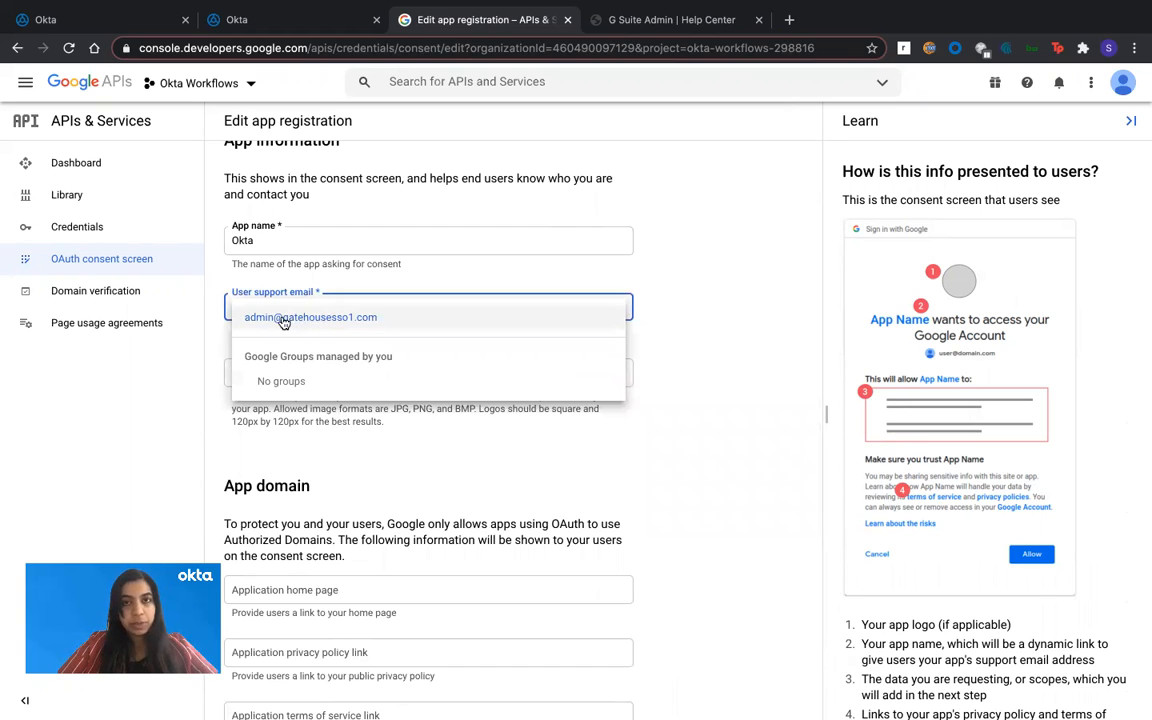
click(310, 317)
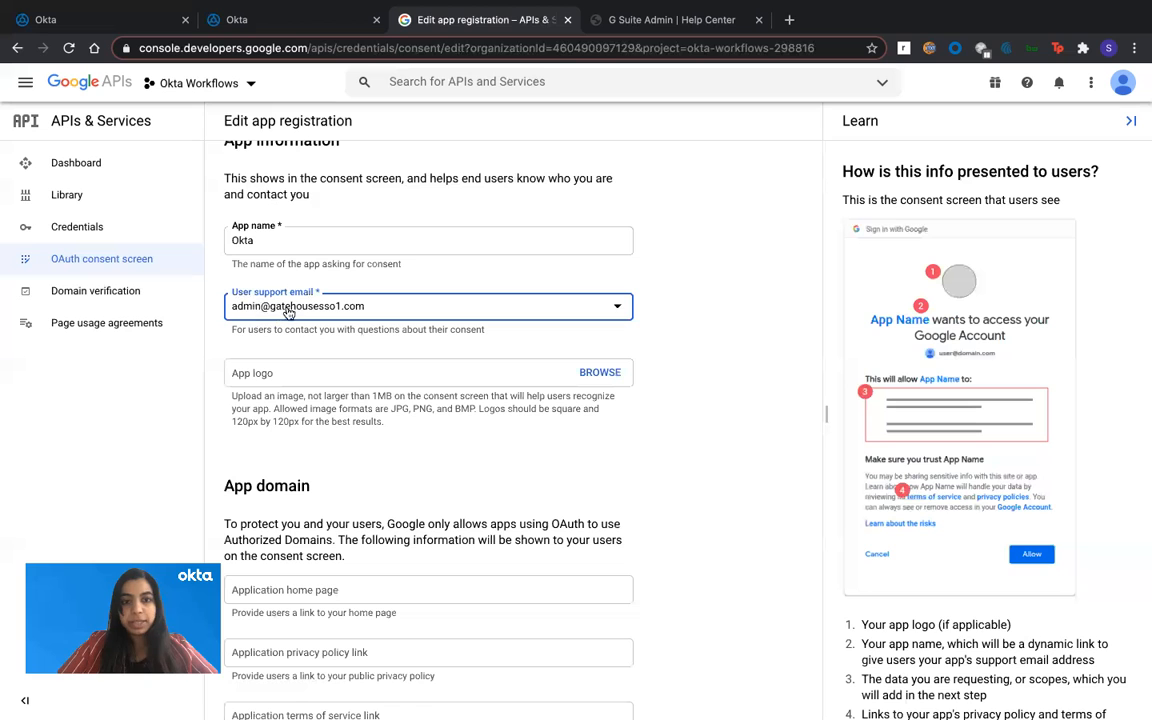
scroll(down, 3)
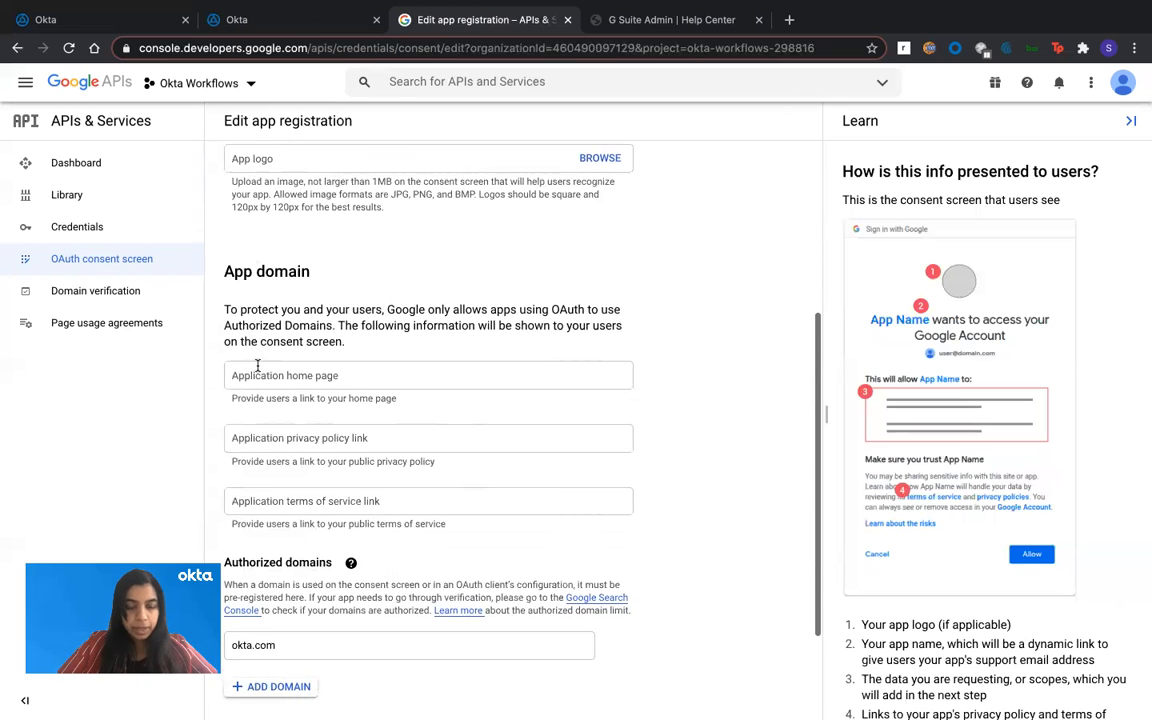
scroll(down, 3)
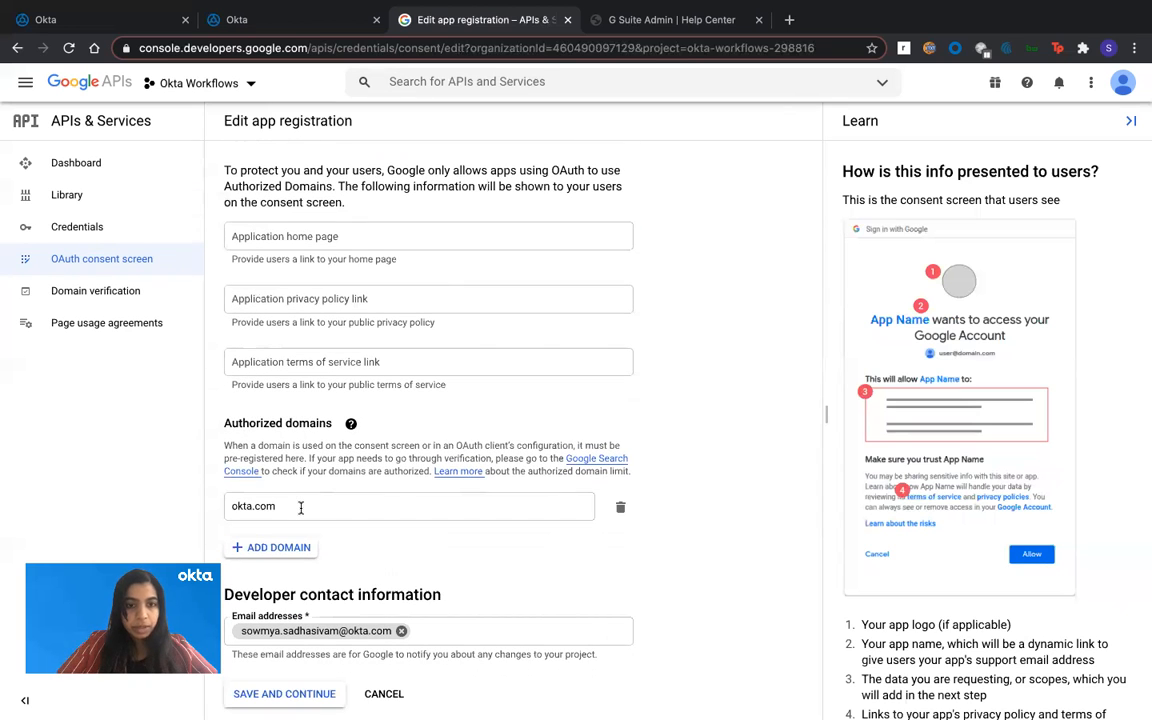
click(300, 506)
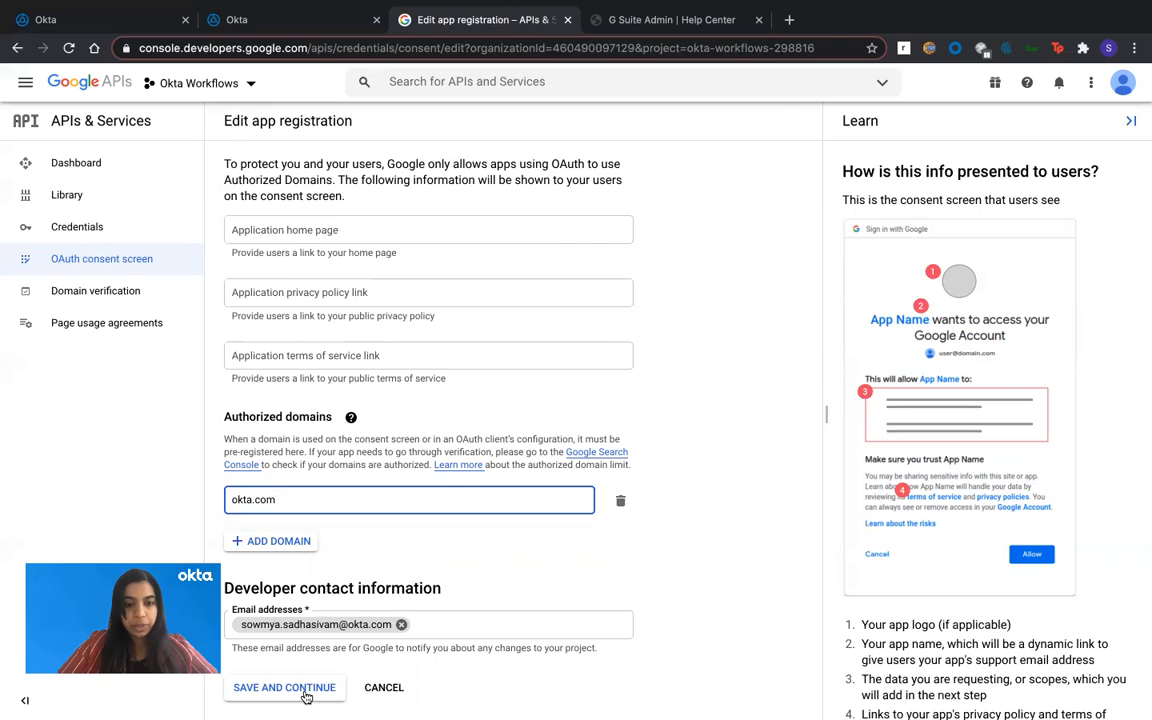
Save the consent details and open the scope panel for manually adding scopes.
click(284, 687)
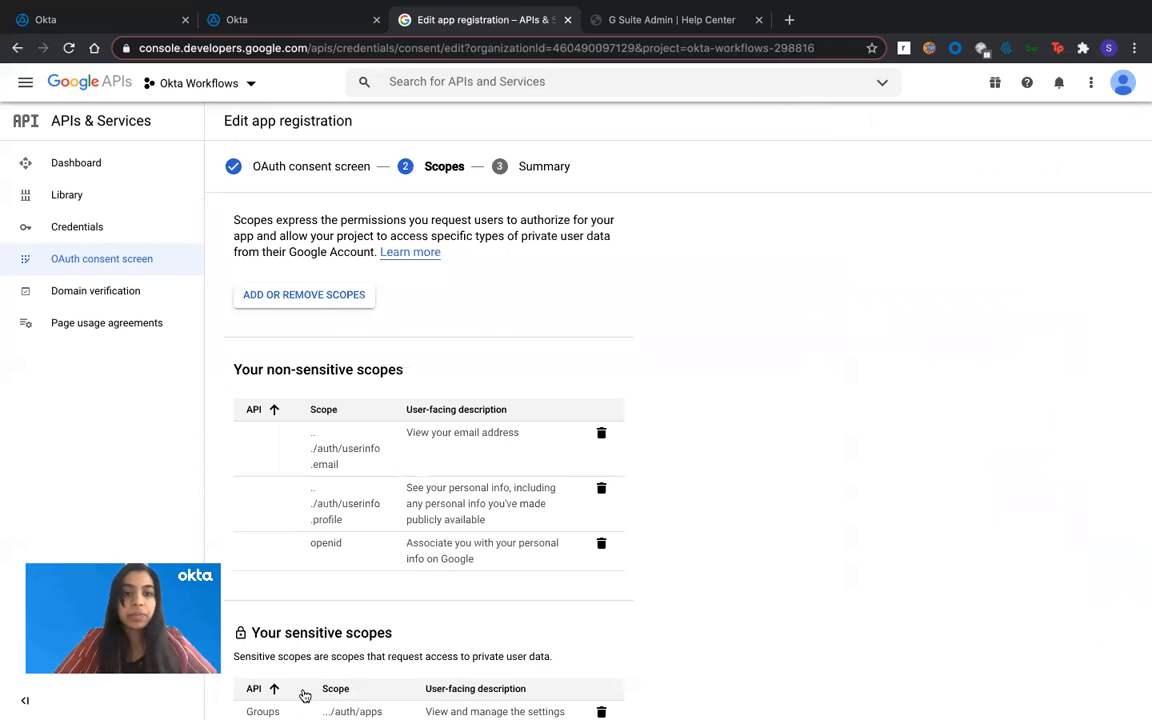
mouse_move(352, 491)
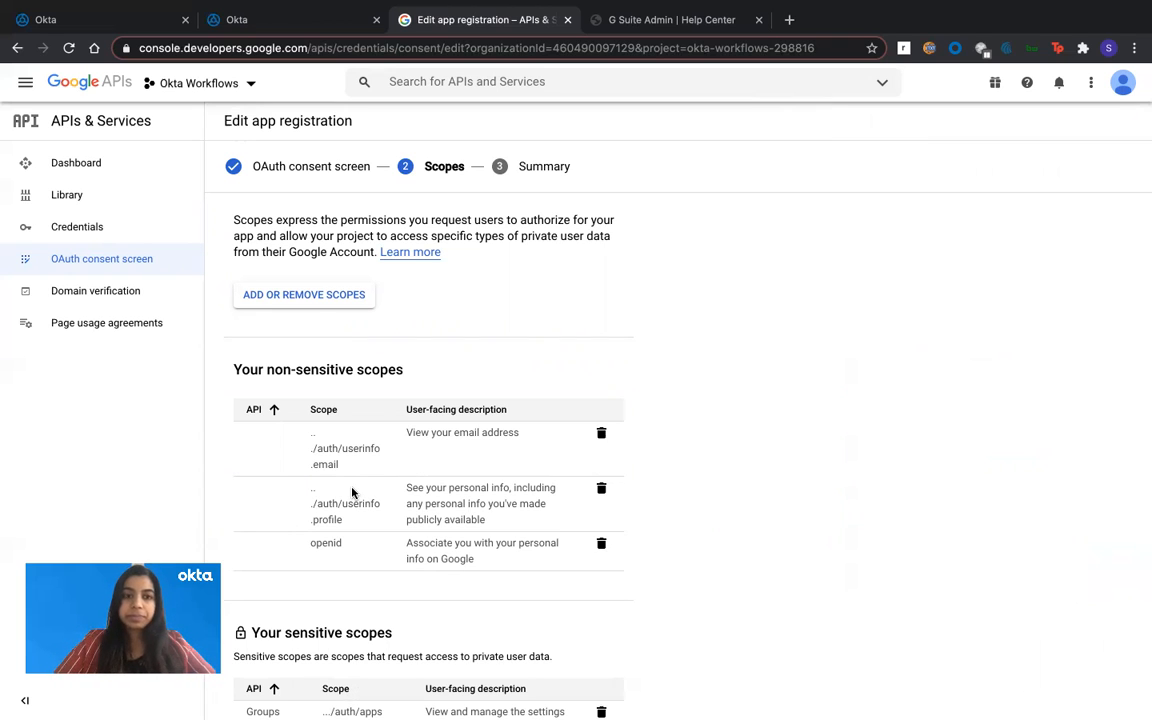
click(303, 294)
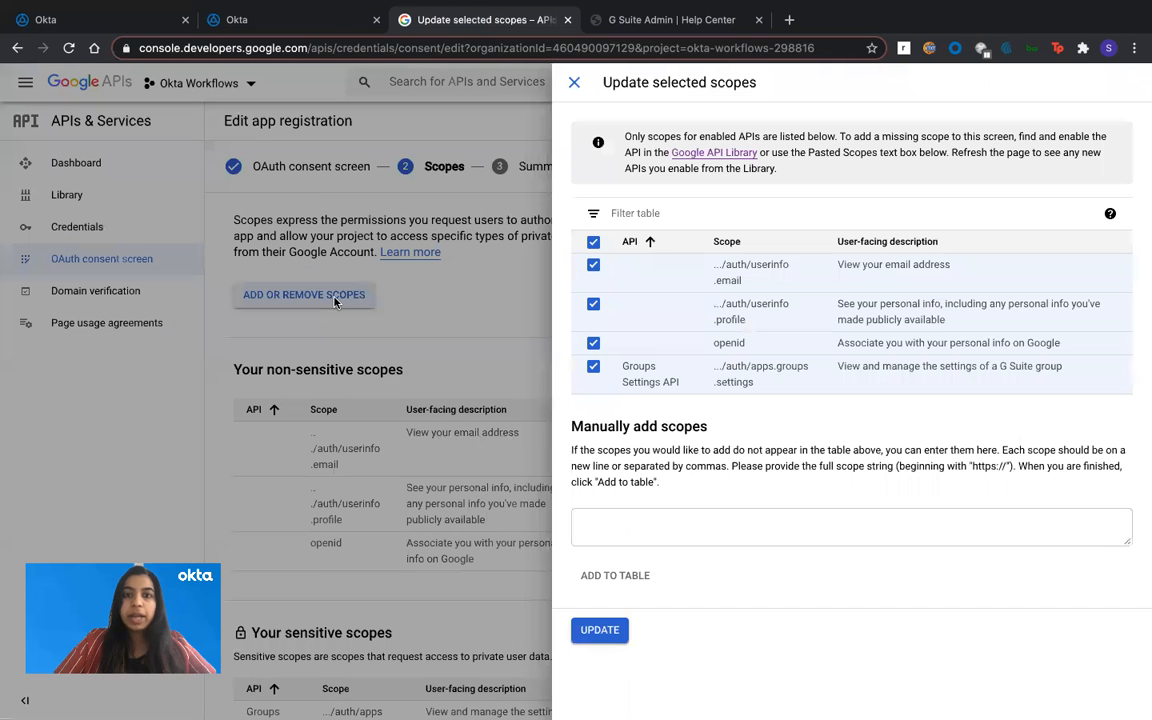
click(850, 527)
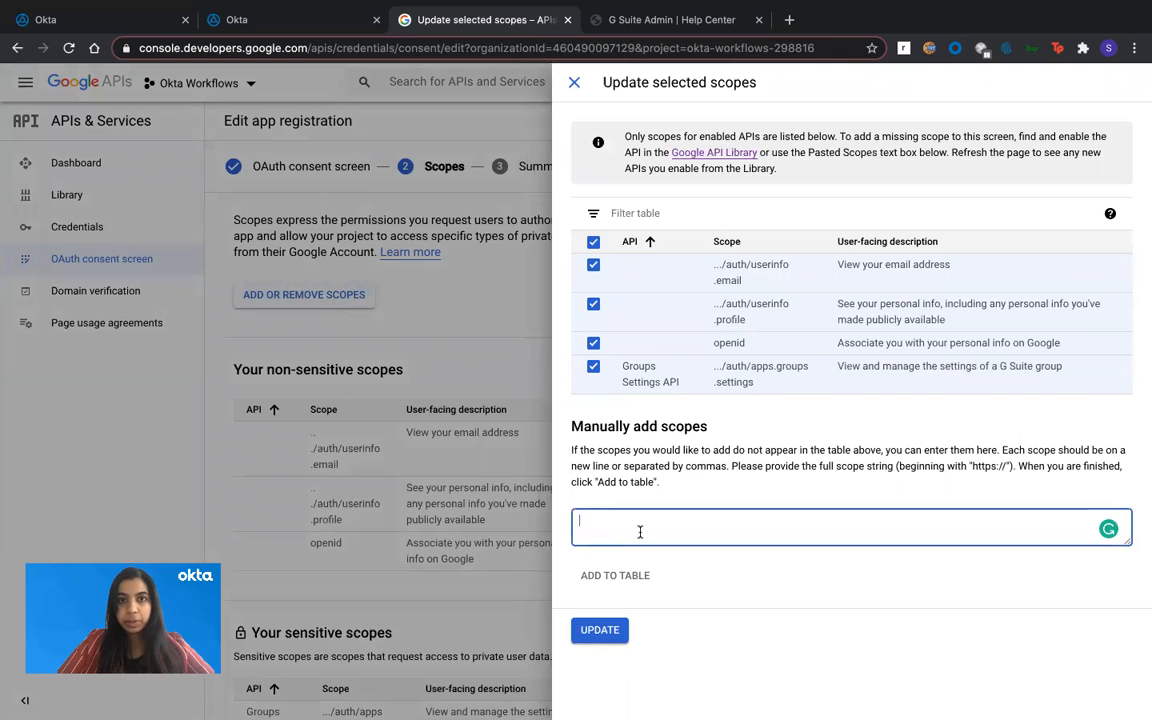
mouse_move(618, 558)
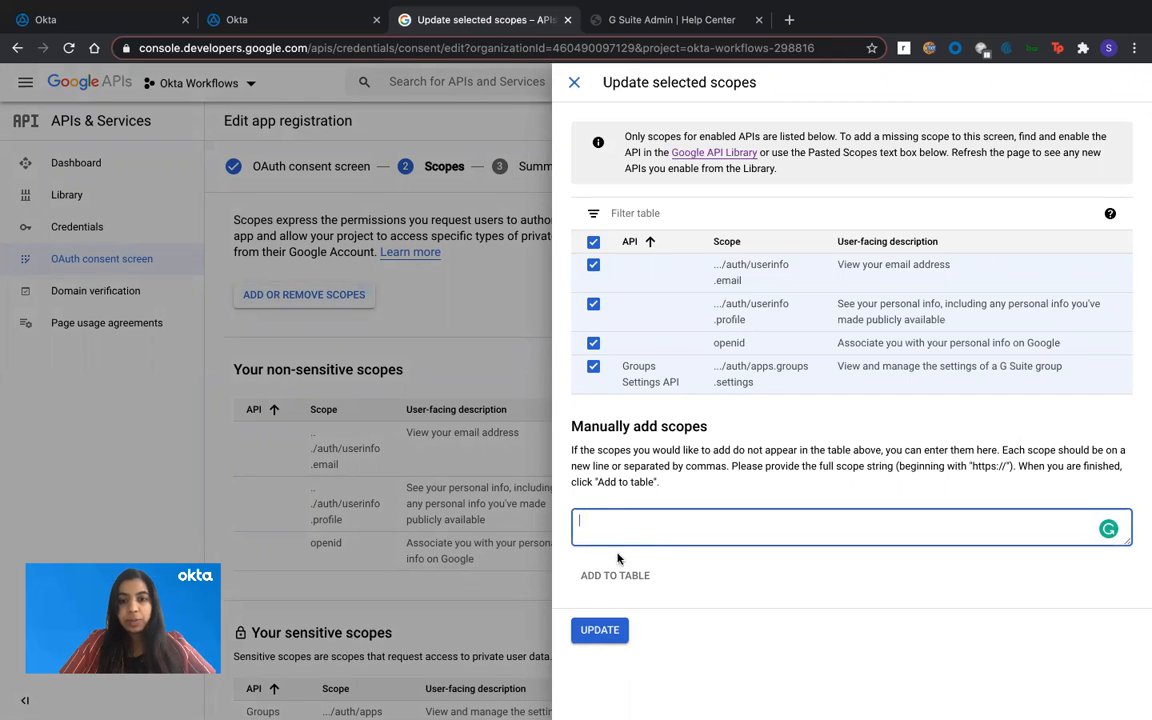
mouse_move(688, 391)
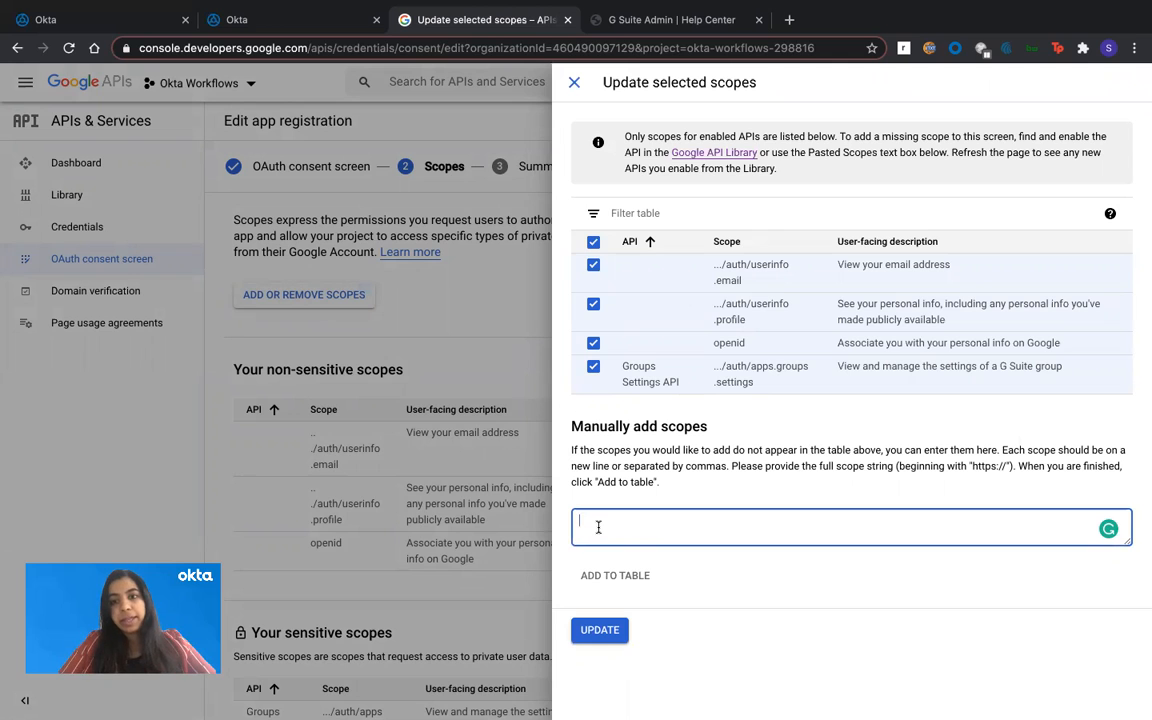
mouse_move(750, 382)
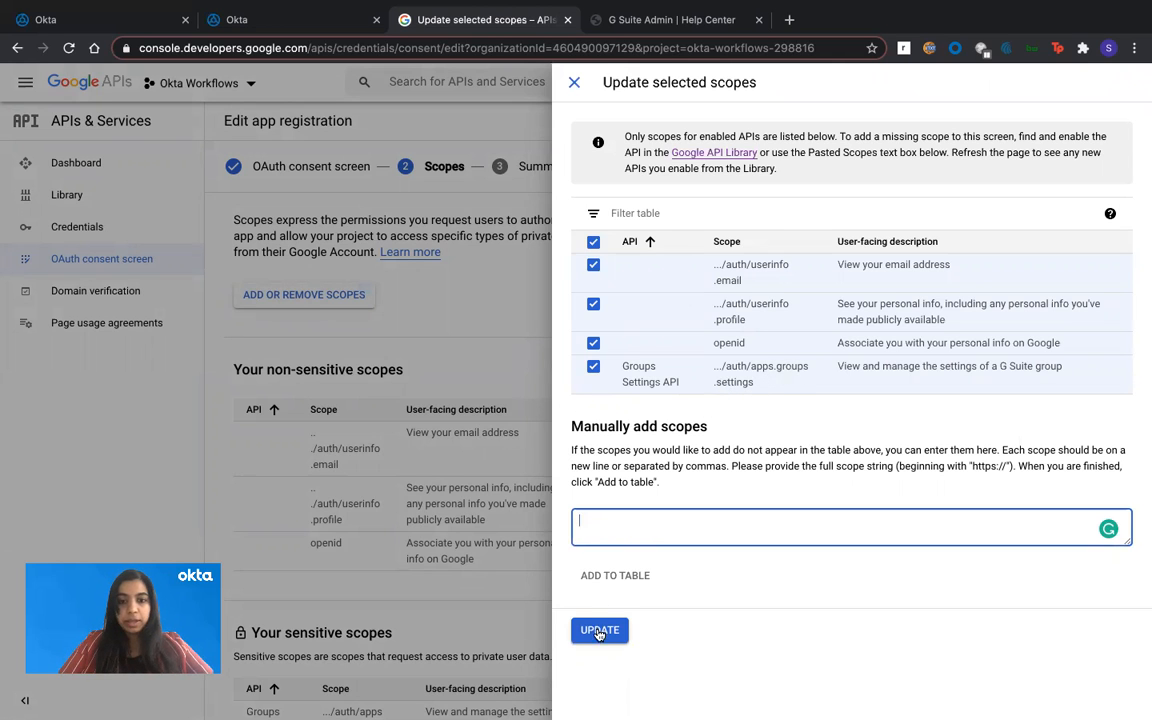
Apply the Groups Settings scopes and save through to the registration summary.
click(599, 630)
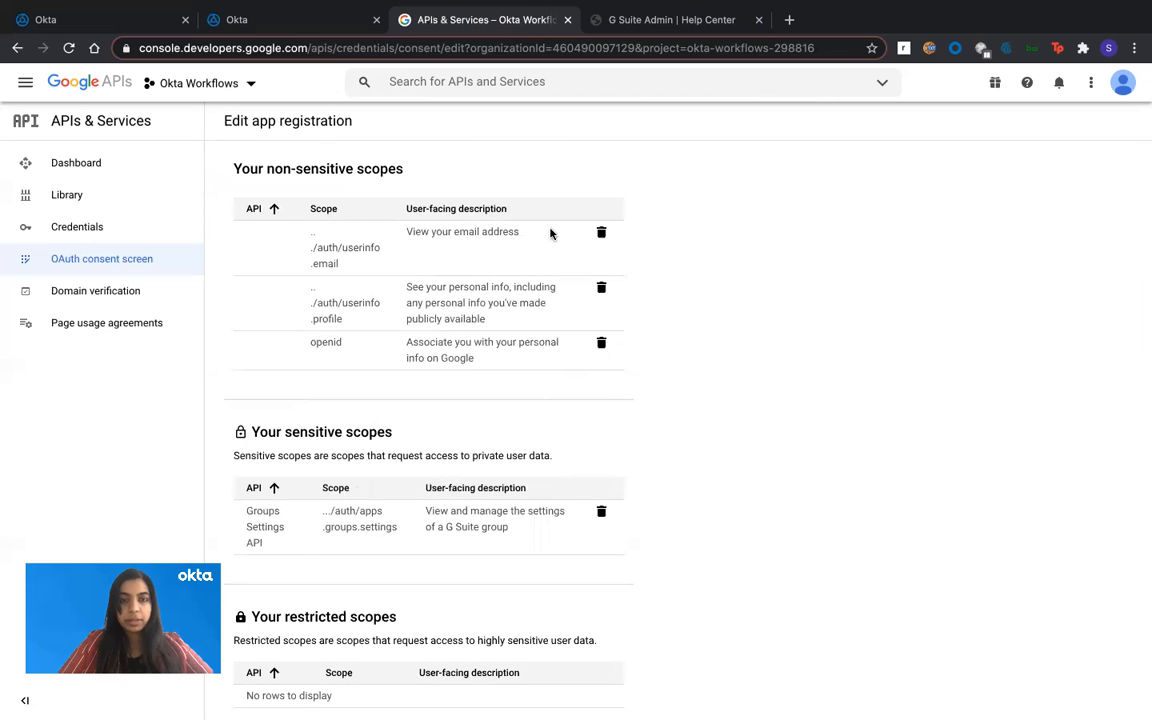
scroll(down, 3)
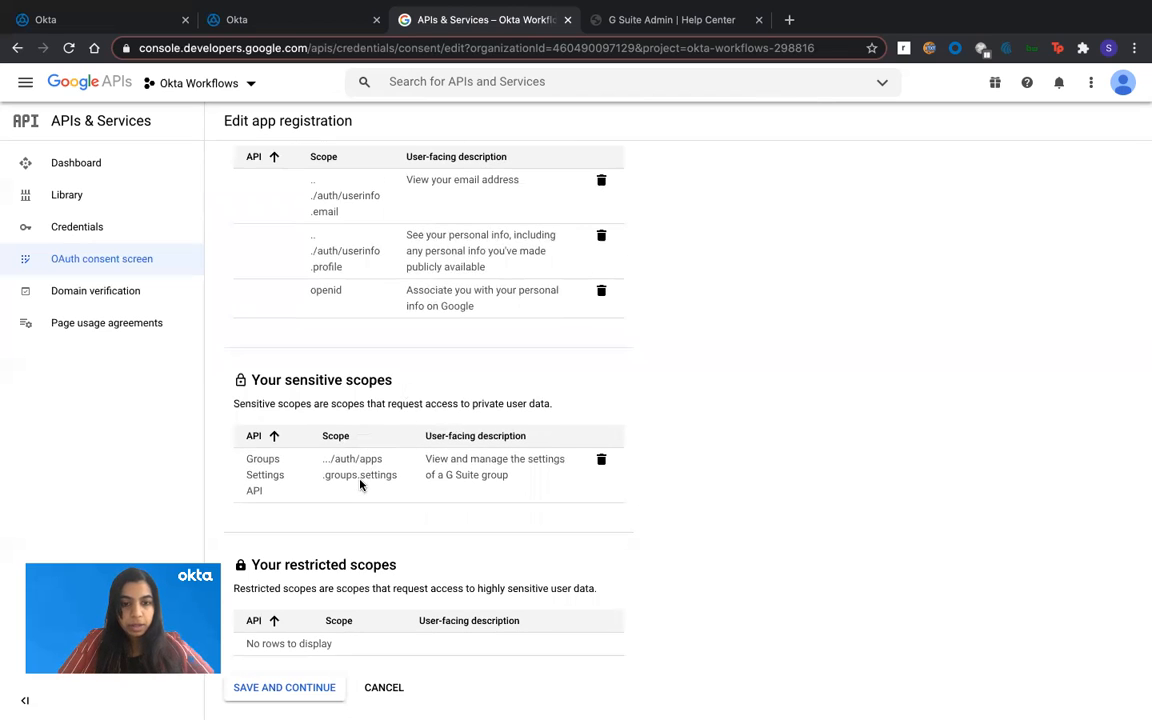
mouse_move(288, 628)
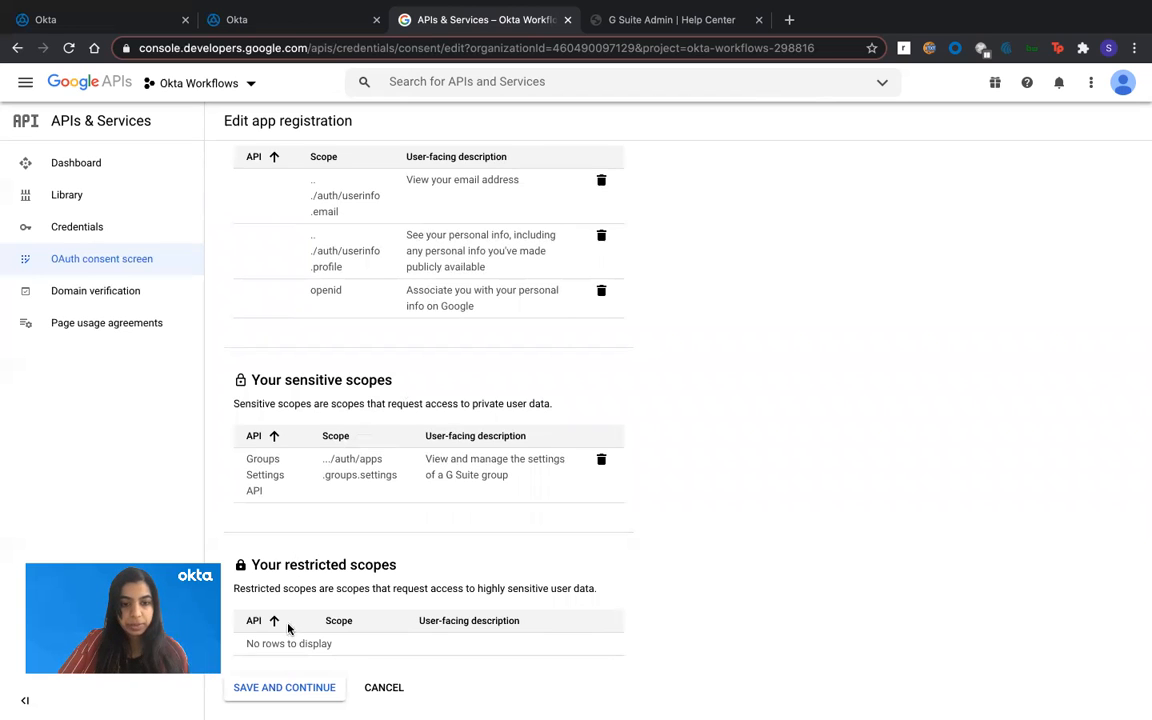
click(284, 687)
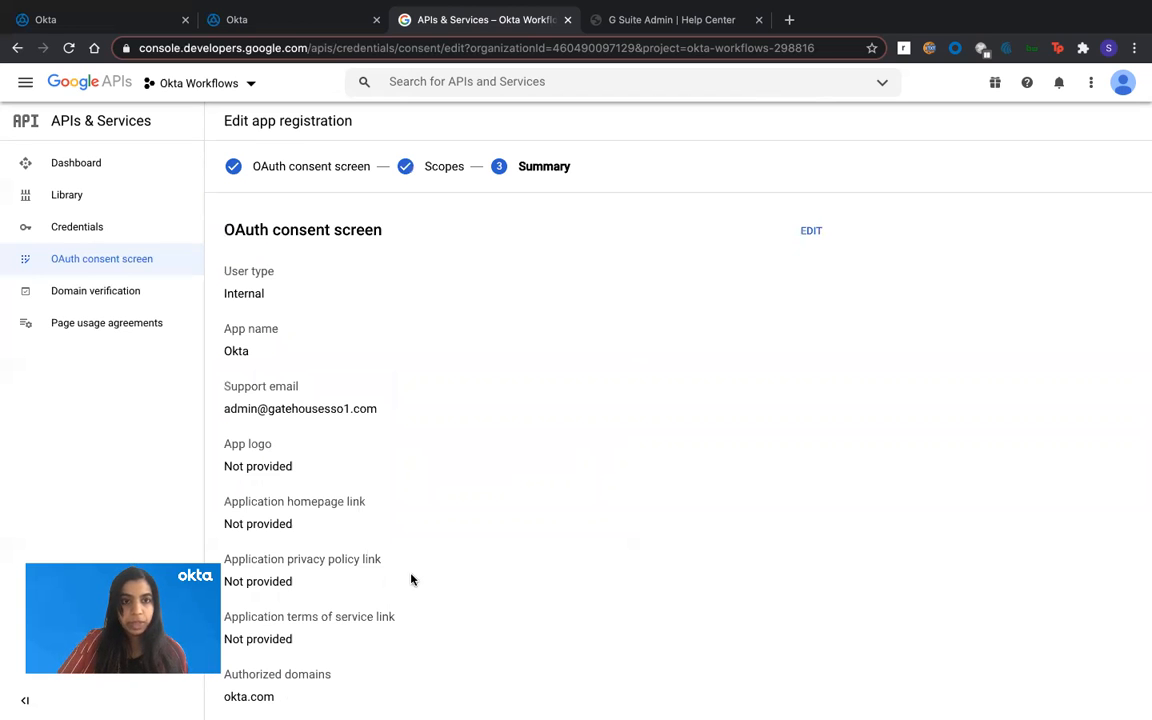
scroll(down, 3)
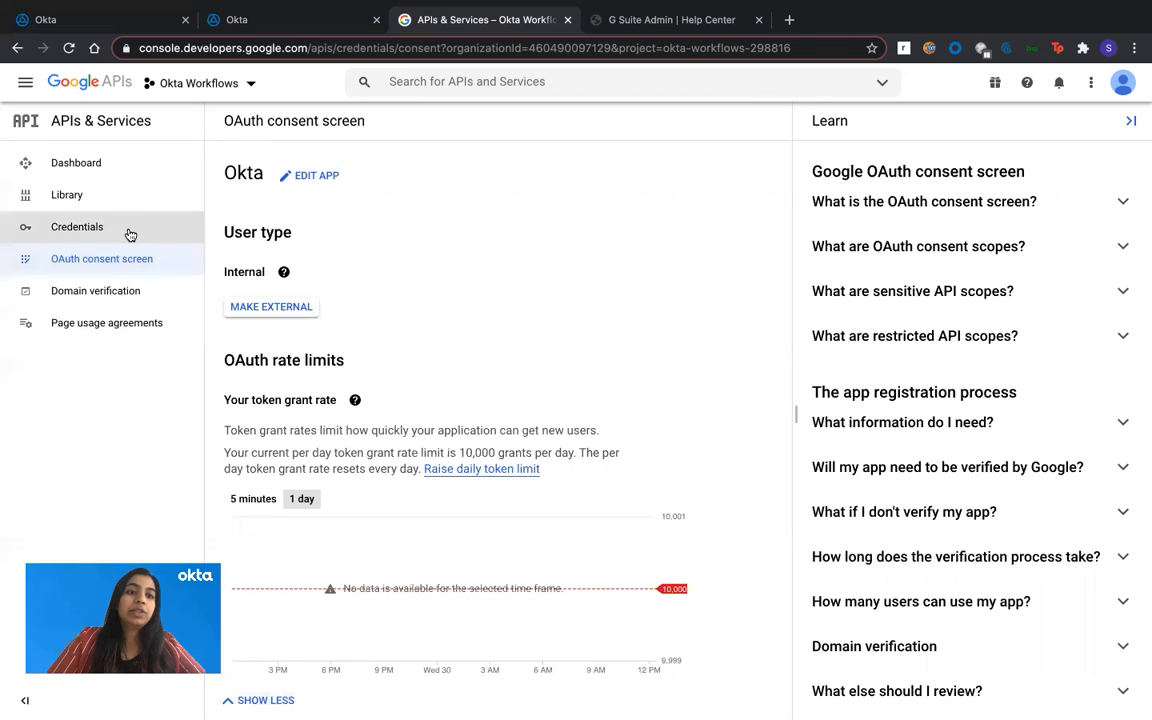
On the Credentials page, begin a new web-application OAuth client ID, typing '2' into its name.
click(77, 226)
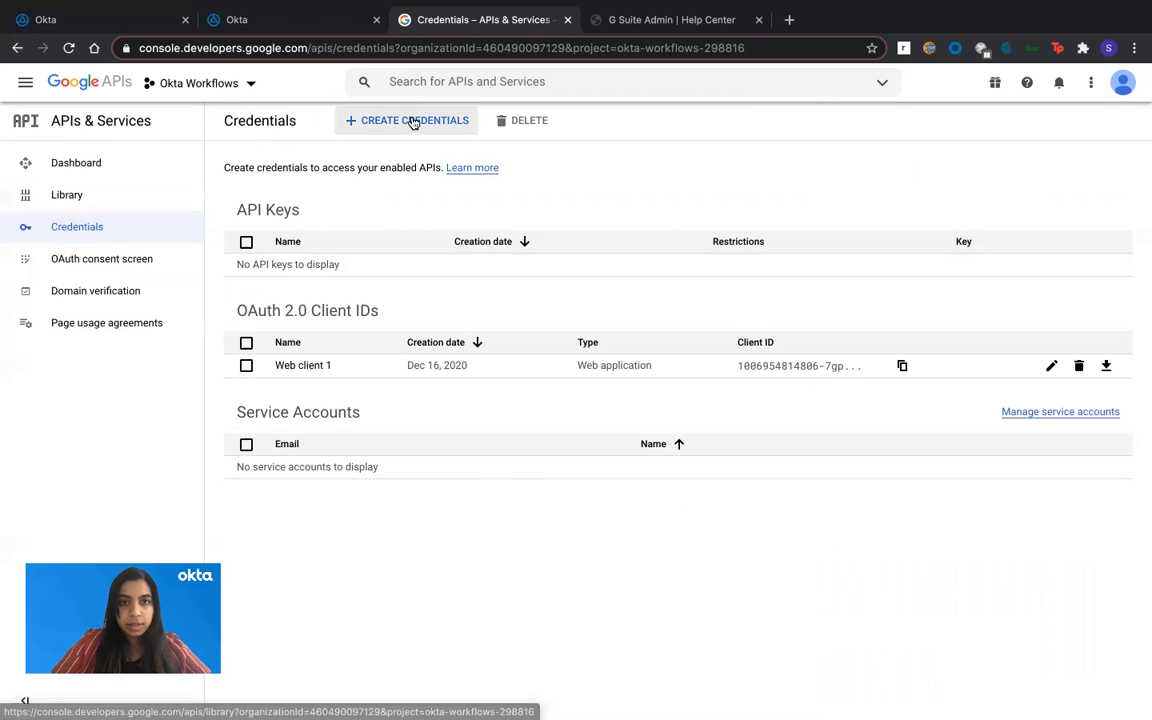
click(407, 120)
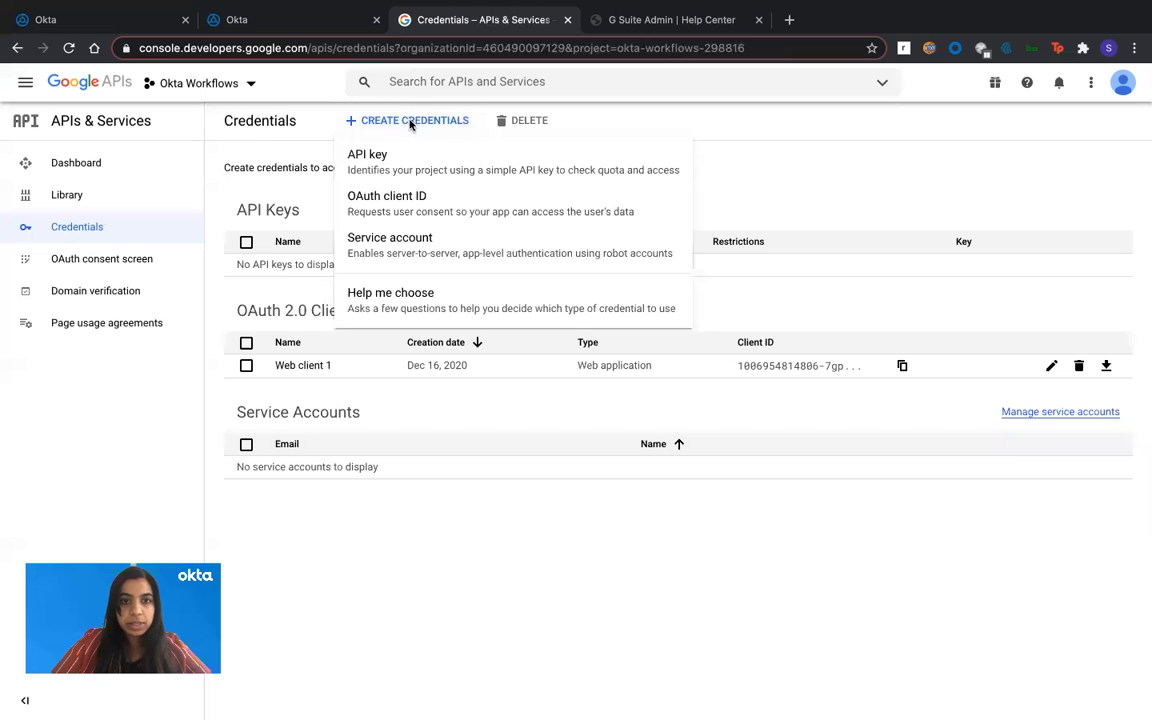
mouse_move(390, 203)
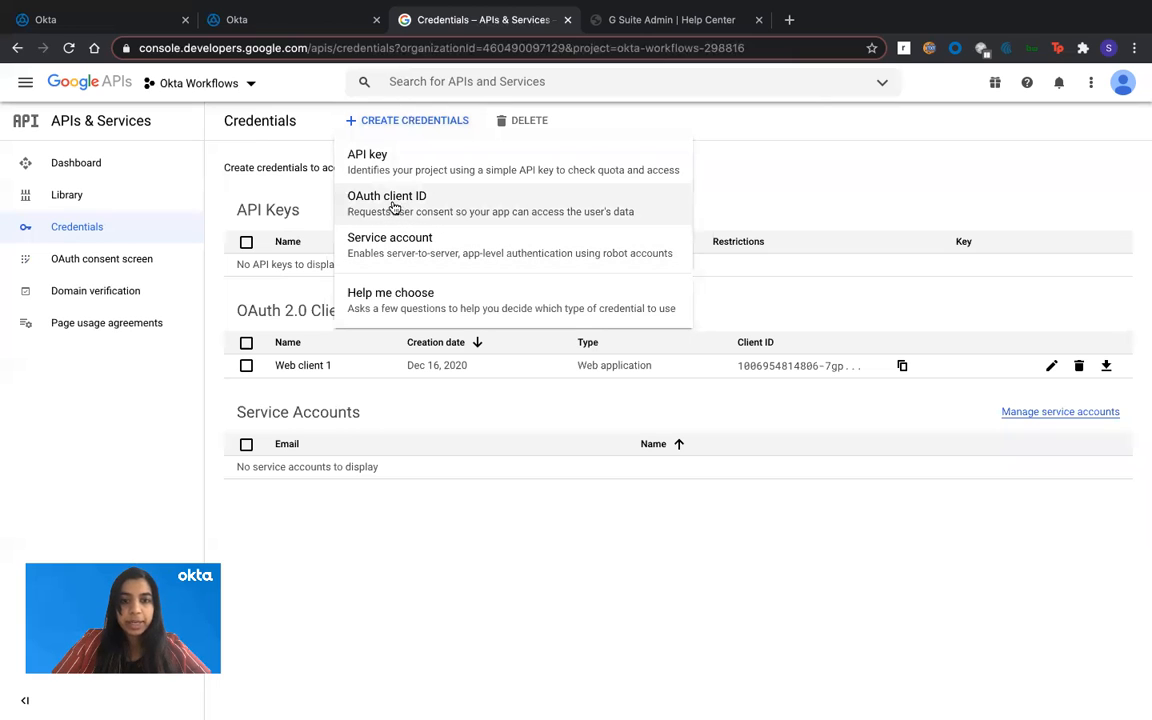
click(386, 203)
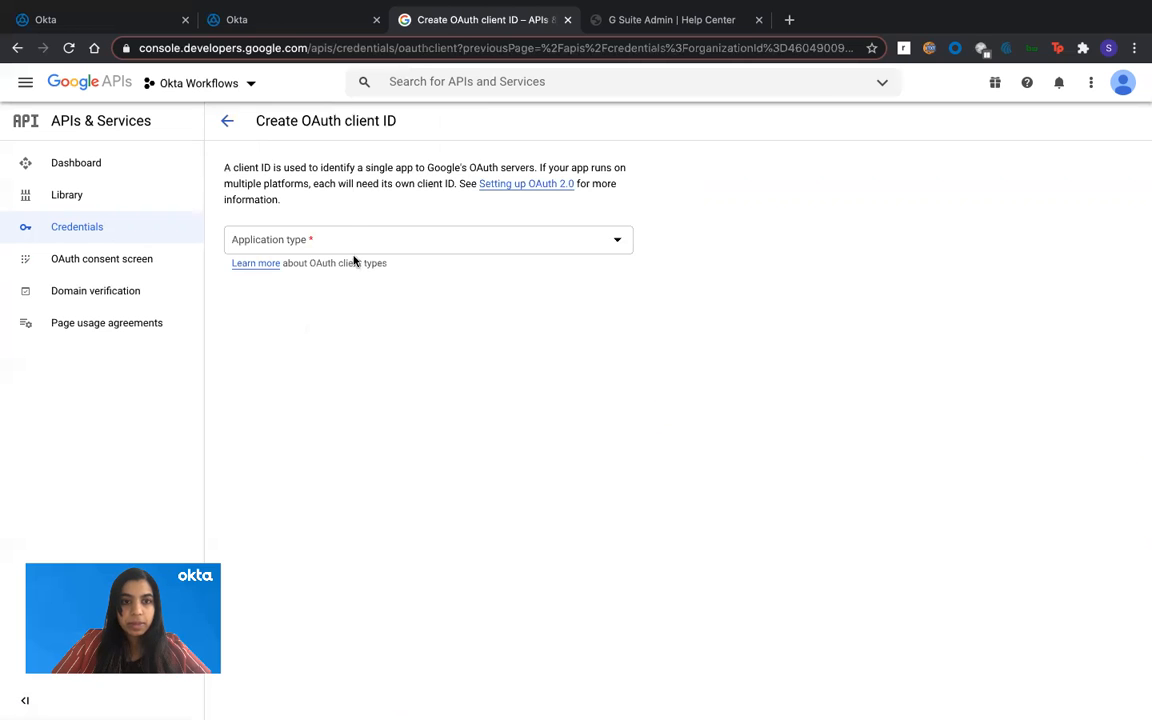
click(428, 239)
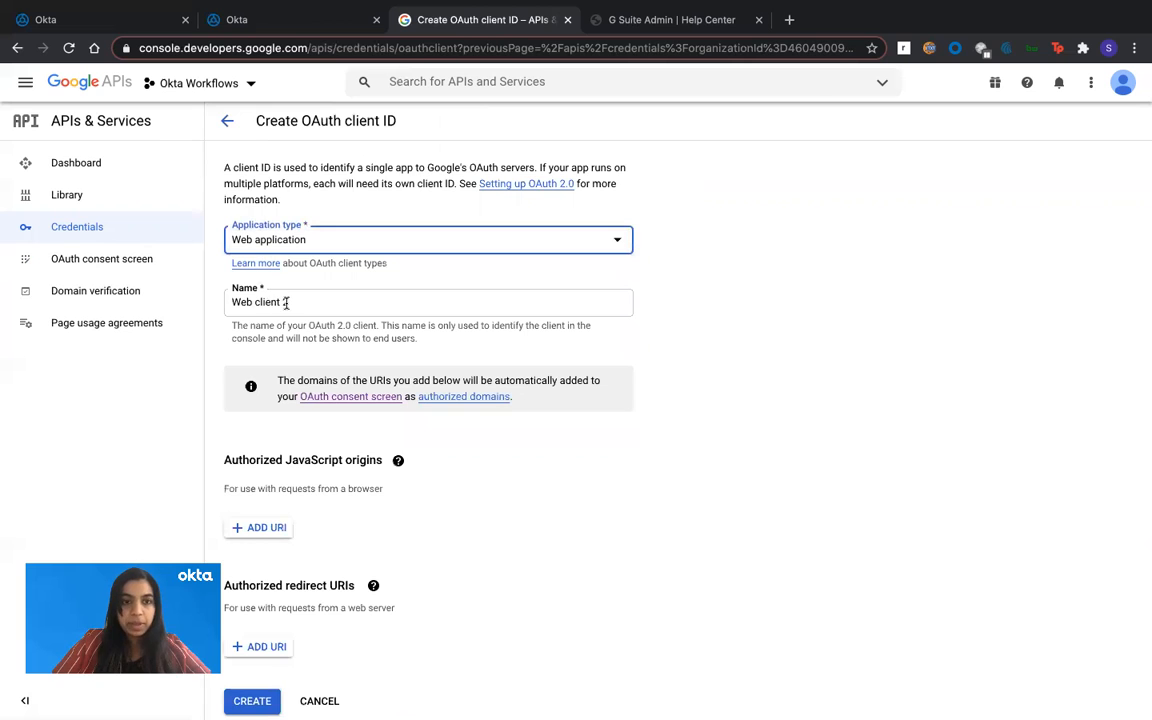
text(2)
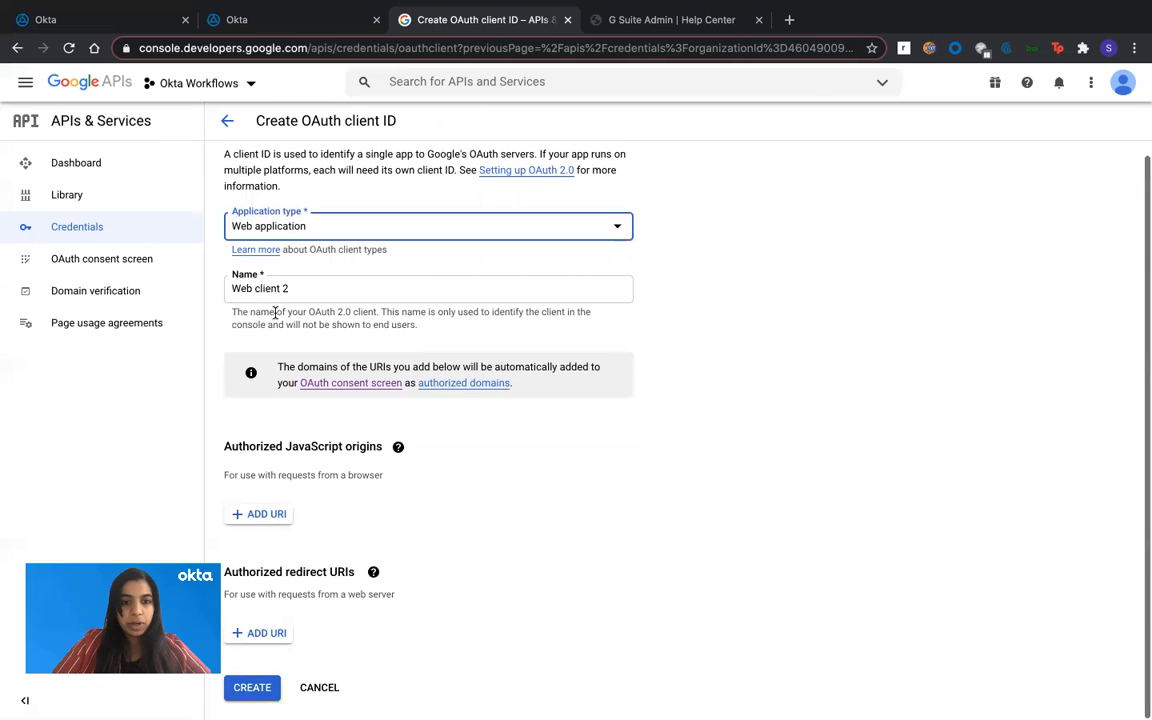
Add JavaScript origin and redirect URI entries, then cancel the new client.
click(258, 513)
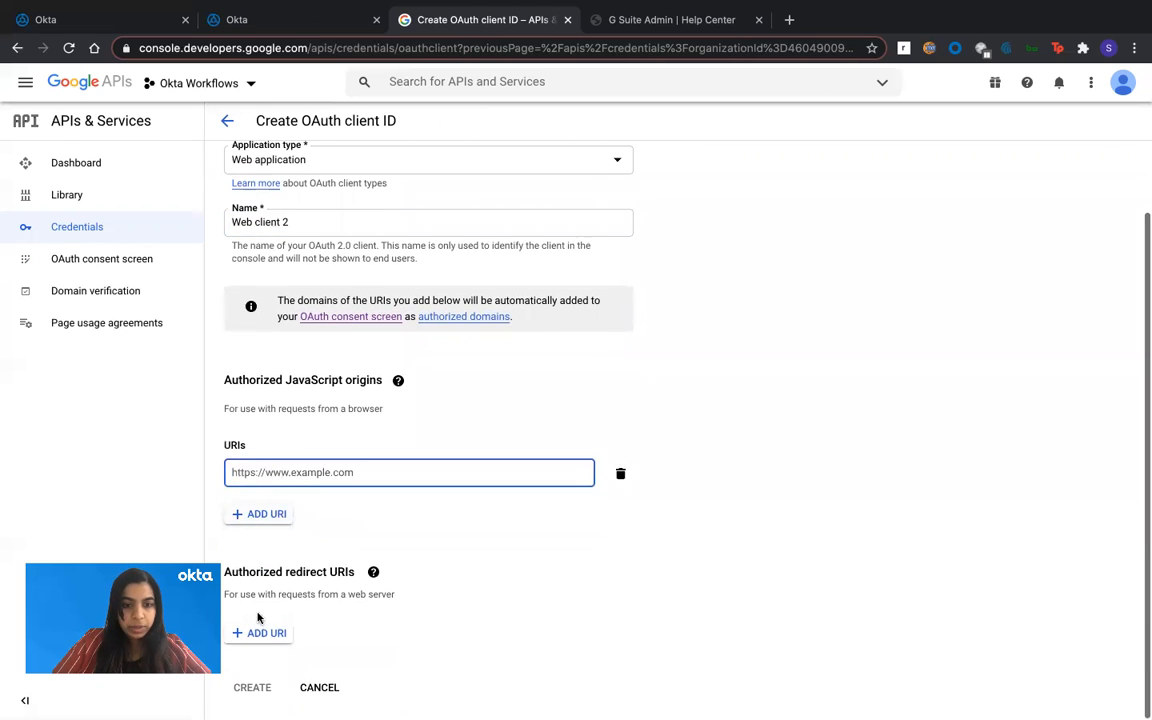
click(258, 632)
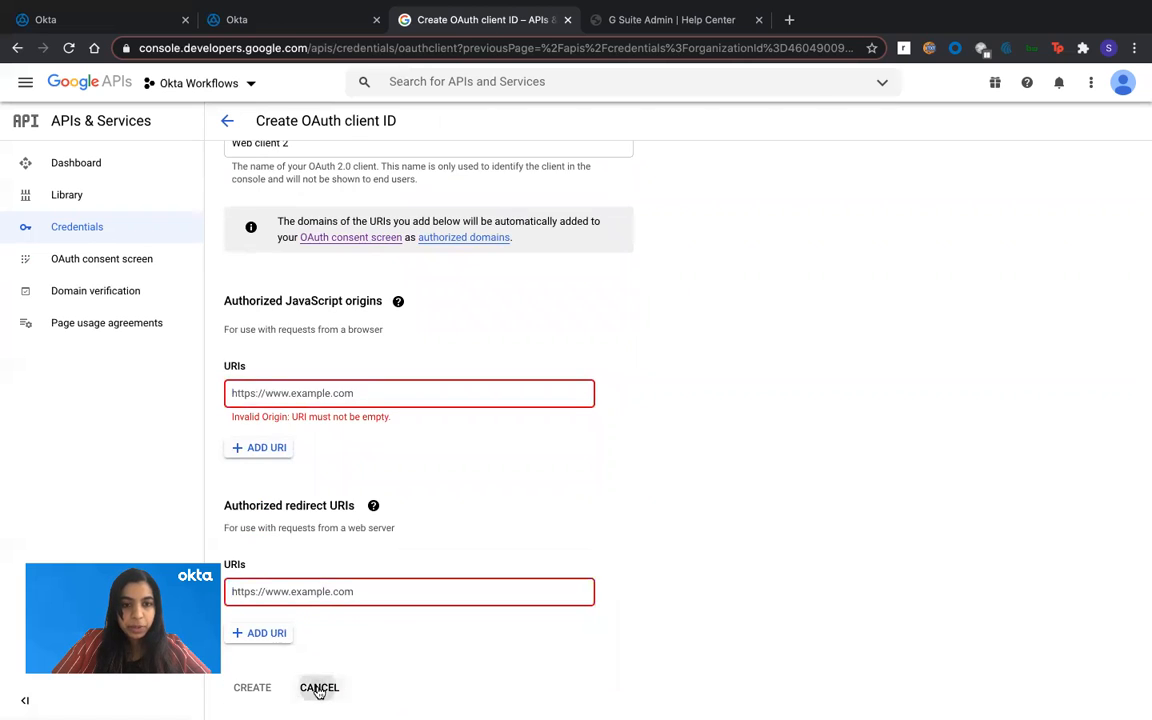
click(319, 687)
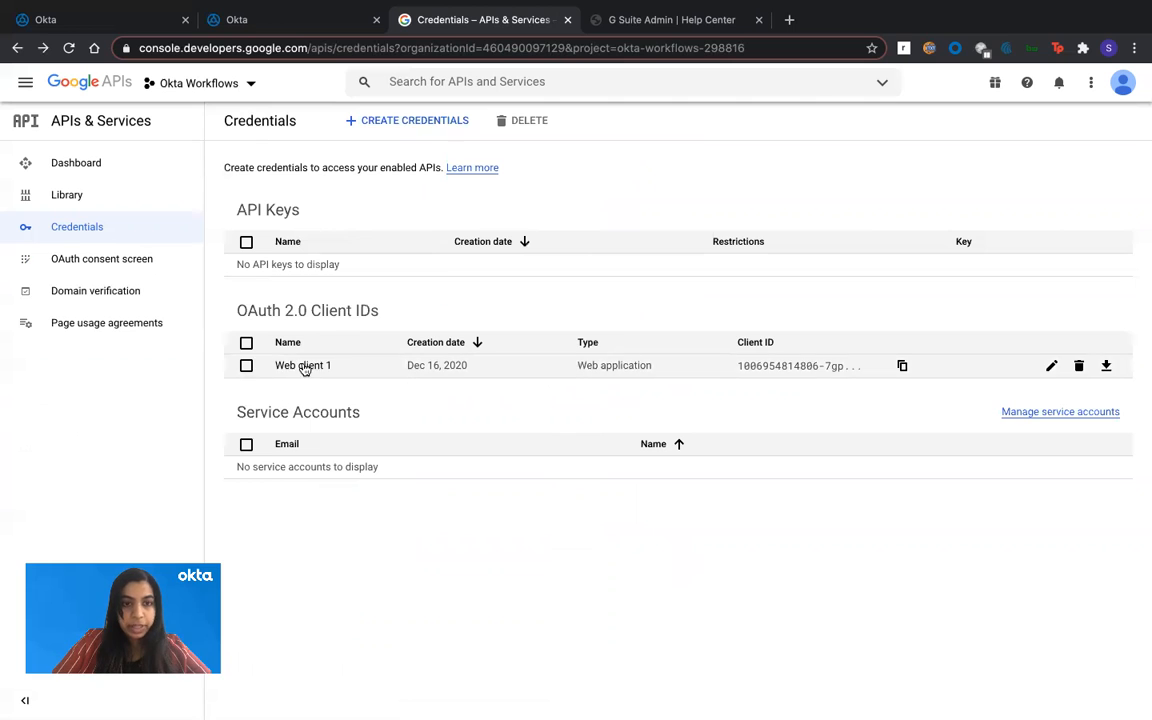
Open Web client 1's details and copy its Client ID.
click(302, 365)
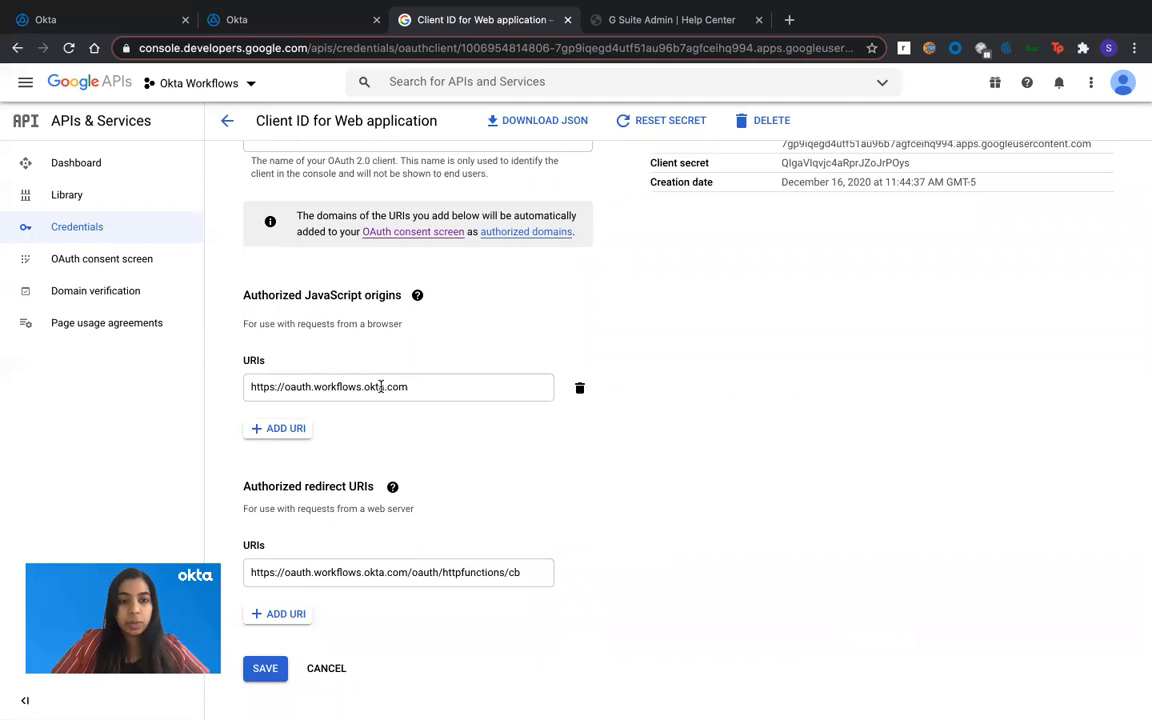
click(254, 387)
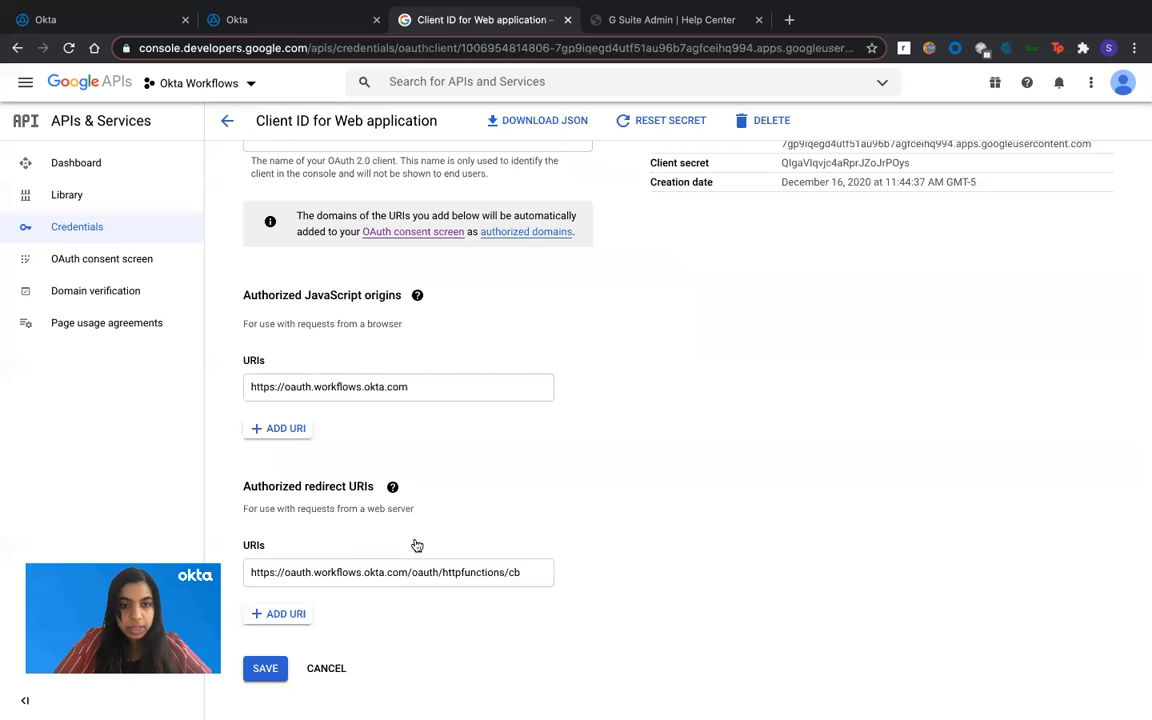
mouse_move(451, 515)
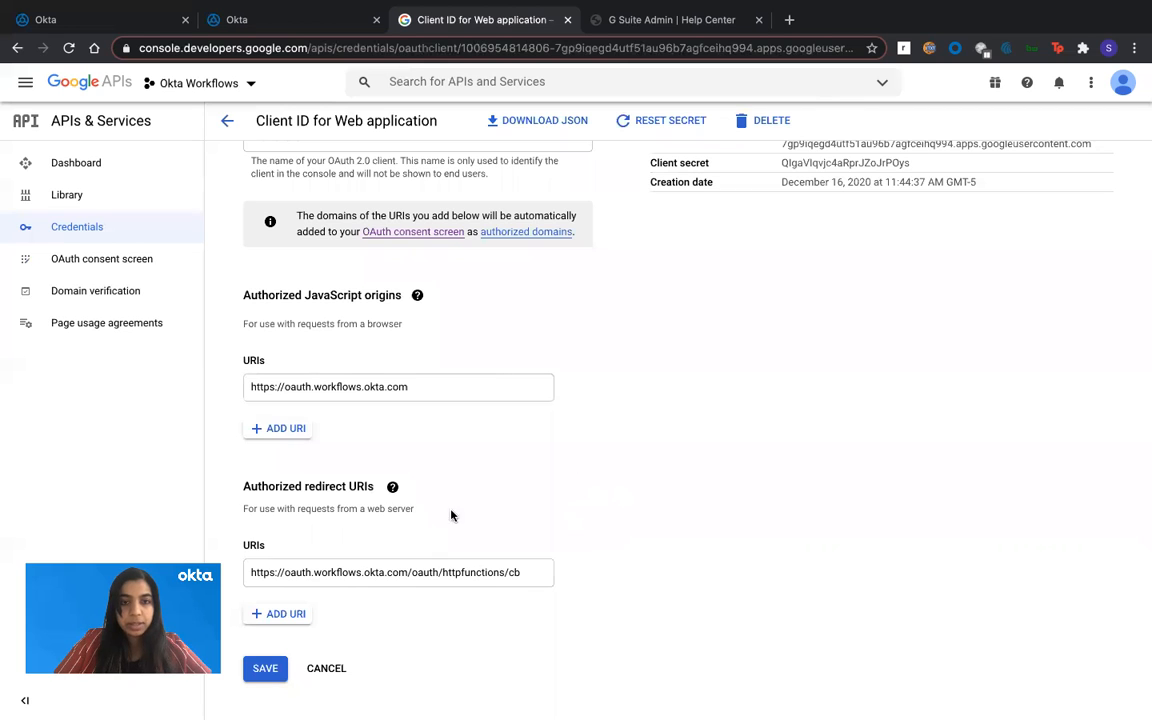
mouse_move(358, 630)
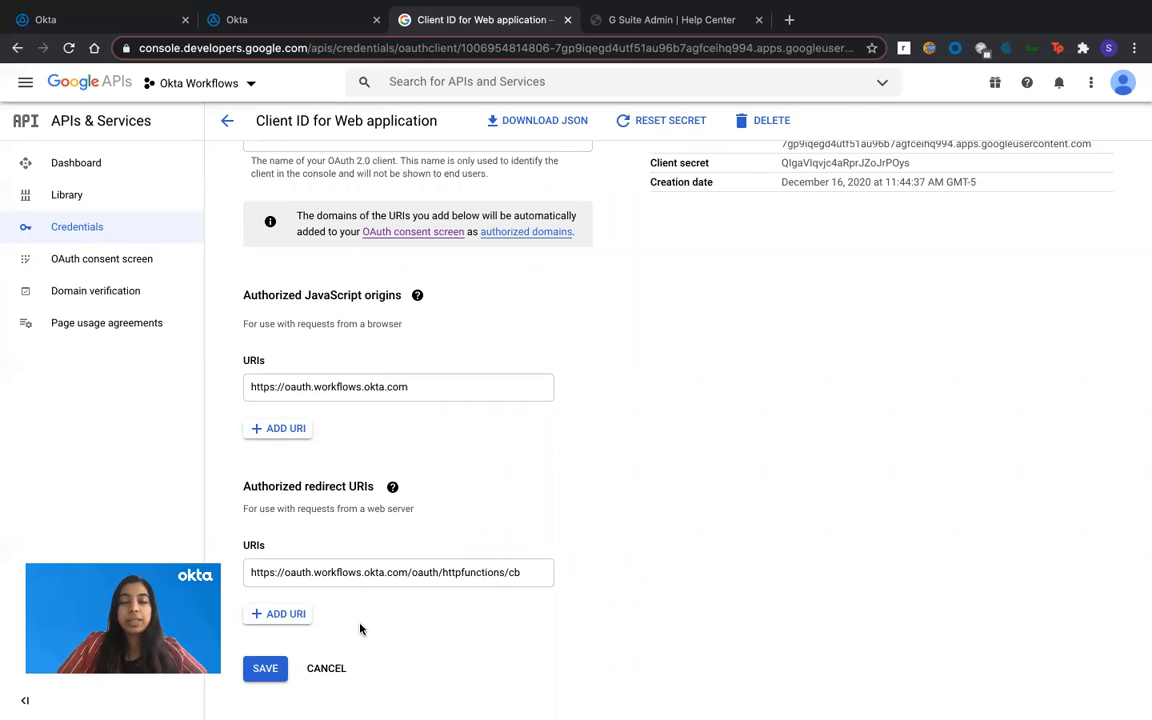
scroll(up, 3)
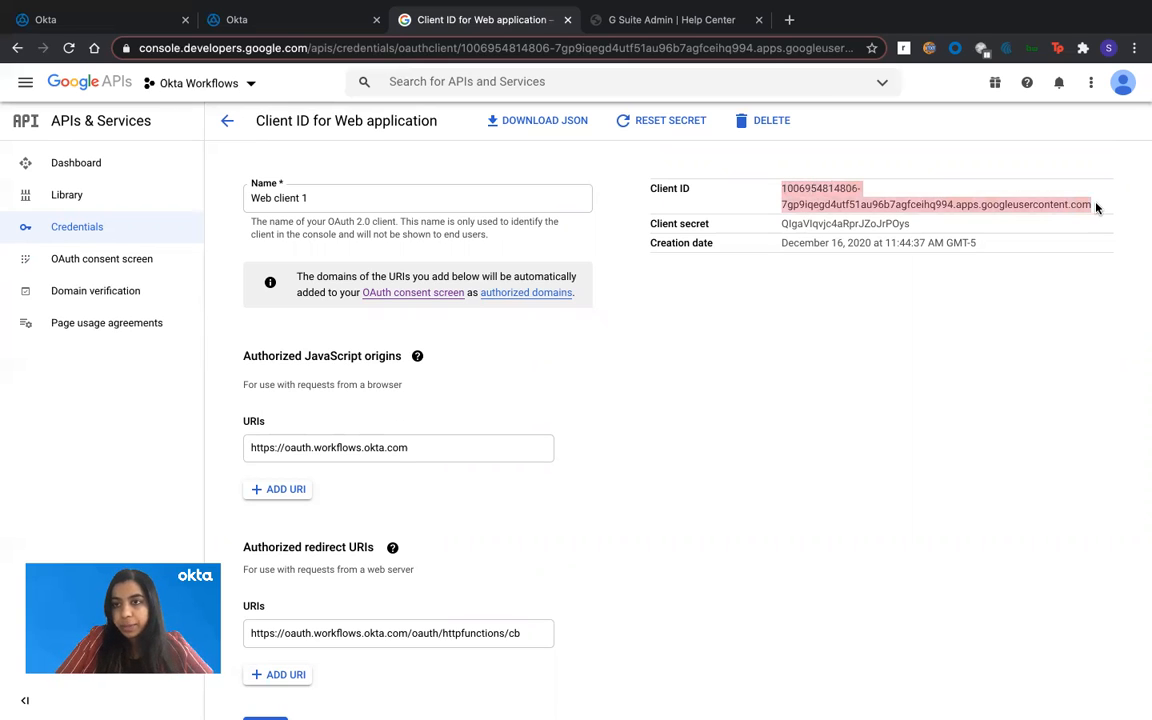
Create the Google Workspace Connector HTTP connection with the pasted Google client ID and secret.
click(105, 19)
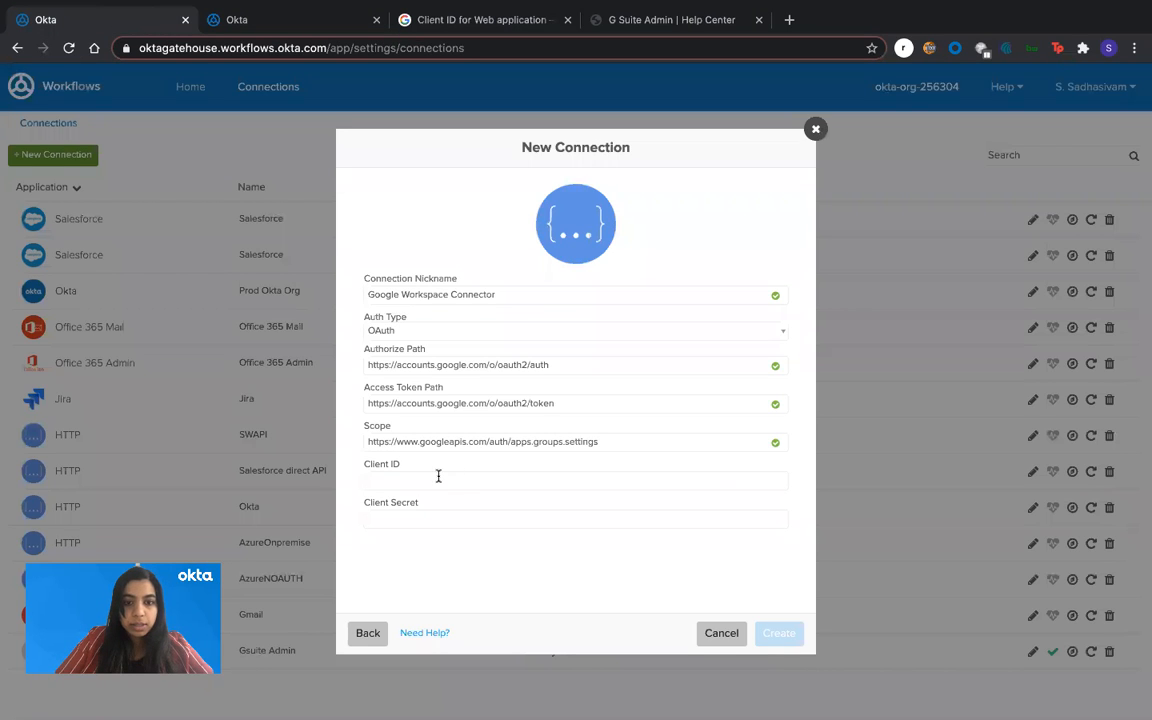
click(481, 19)
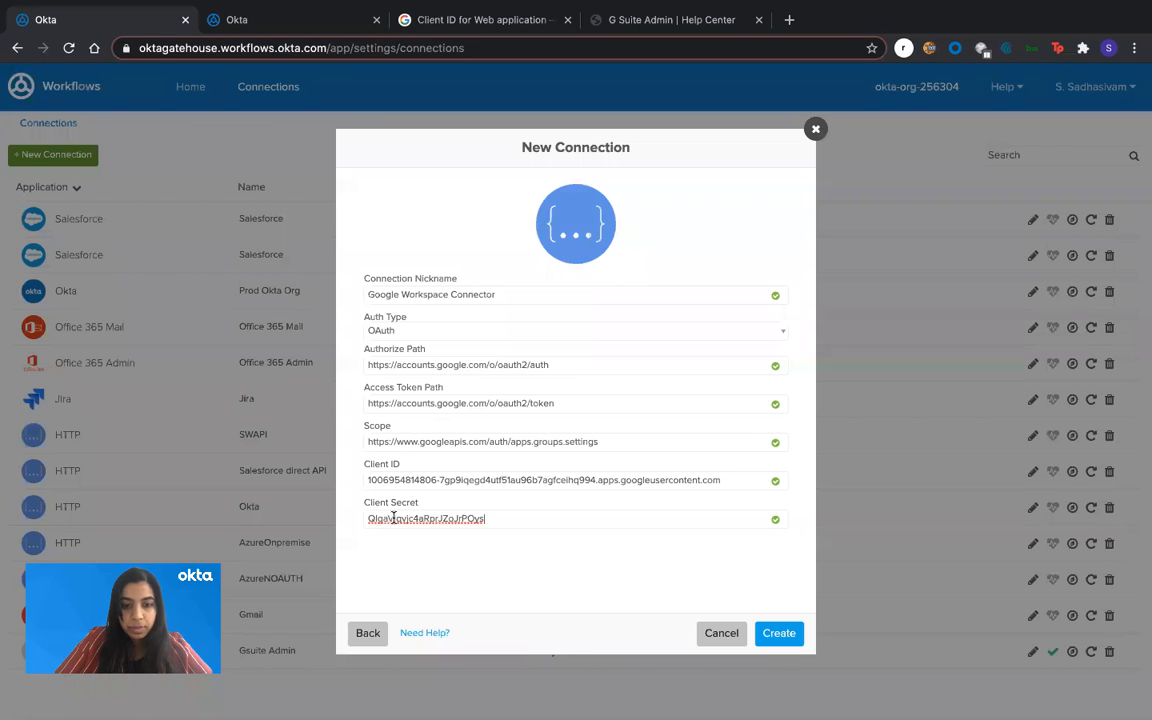
mouse_move(428, 605)
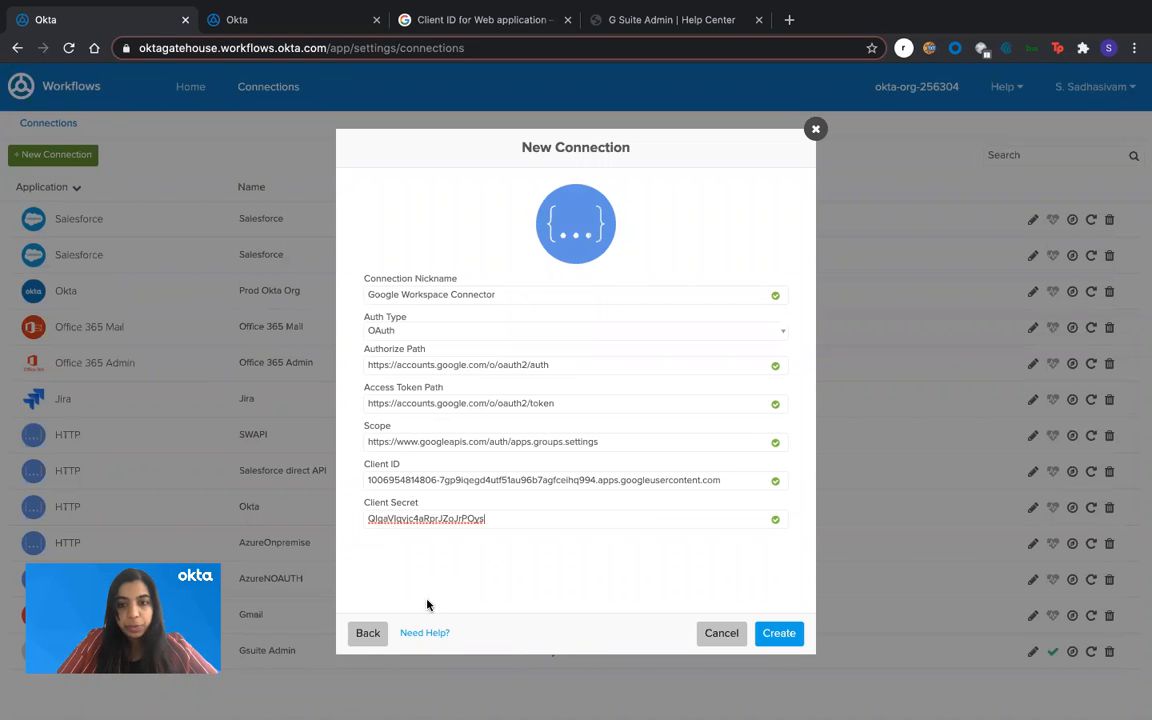
mouse_move(778, 633)
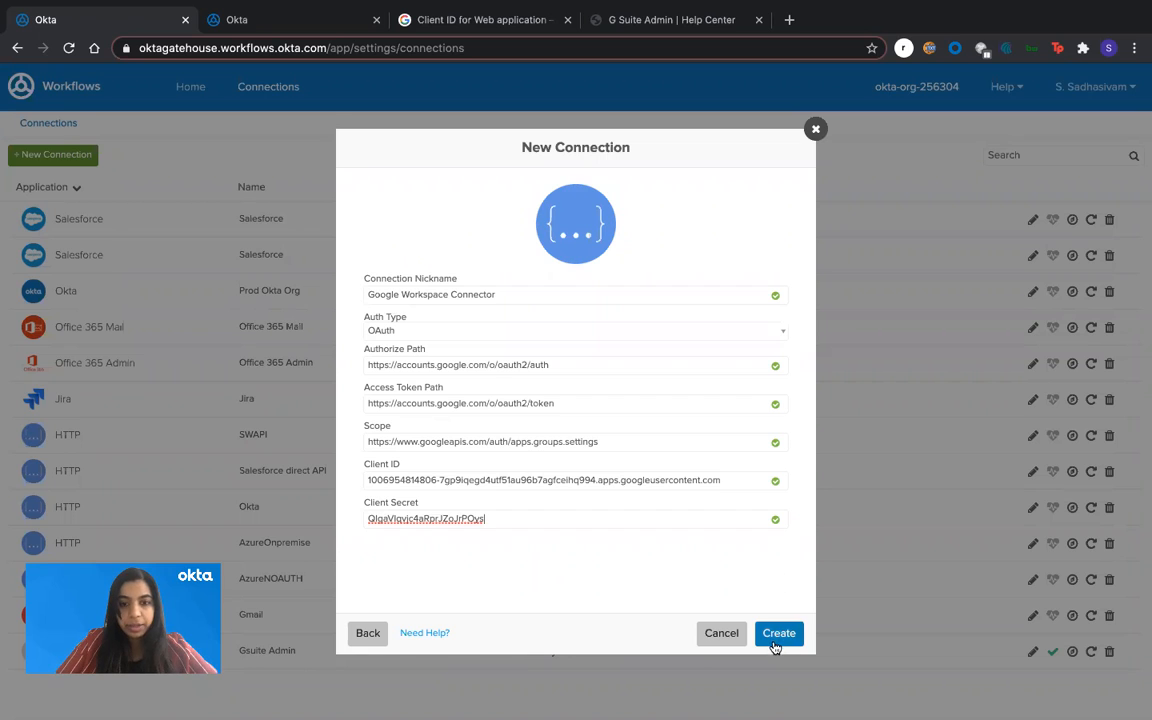
mouse_move(773, 613)
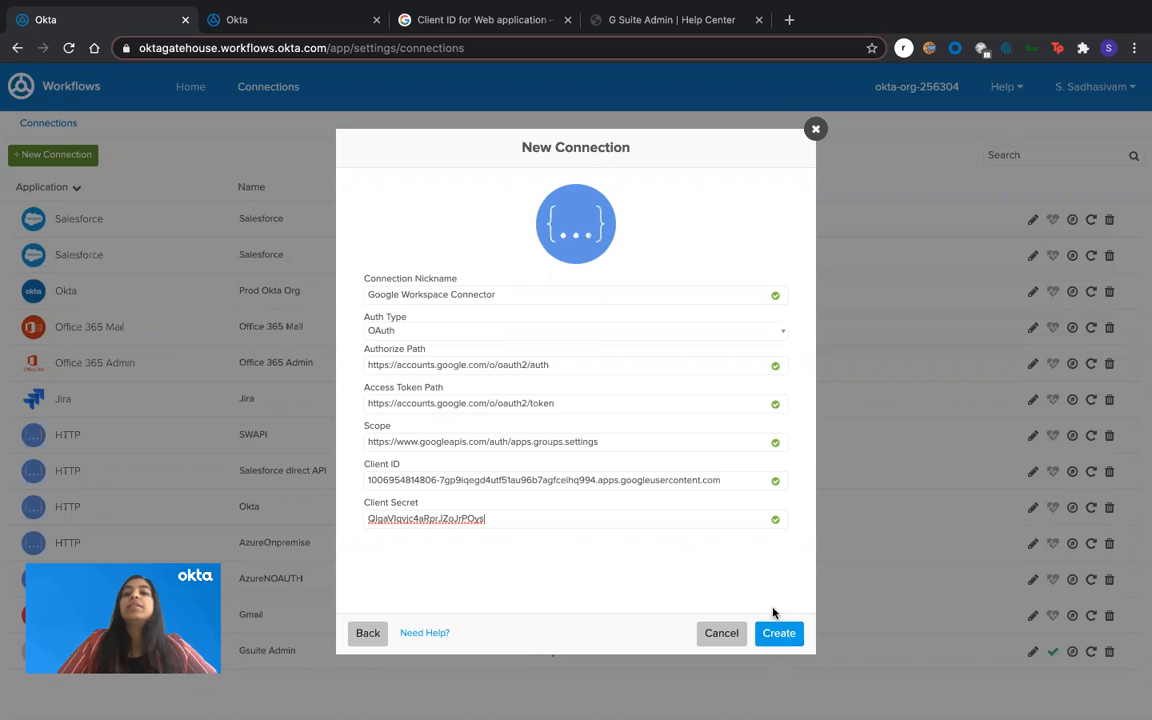
mouse_move(779, 633)
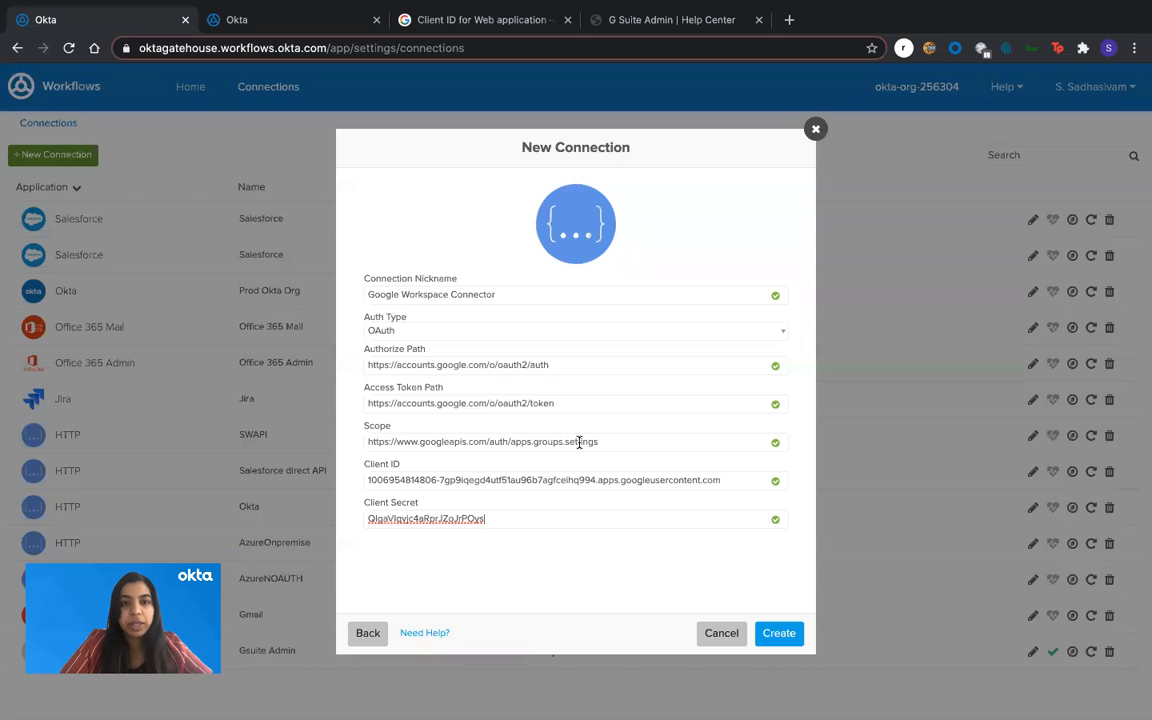
mouse_move(698, 611)
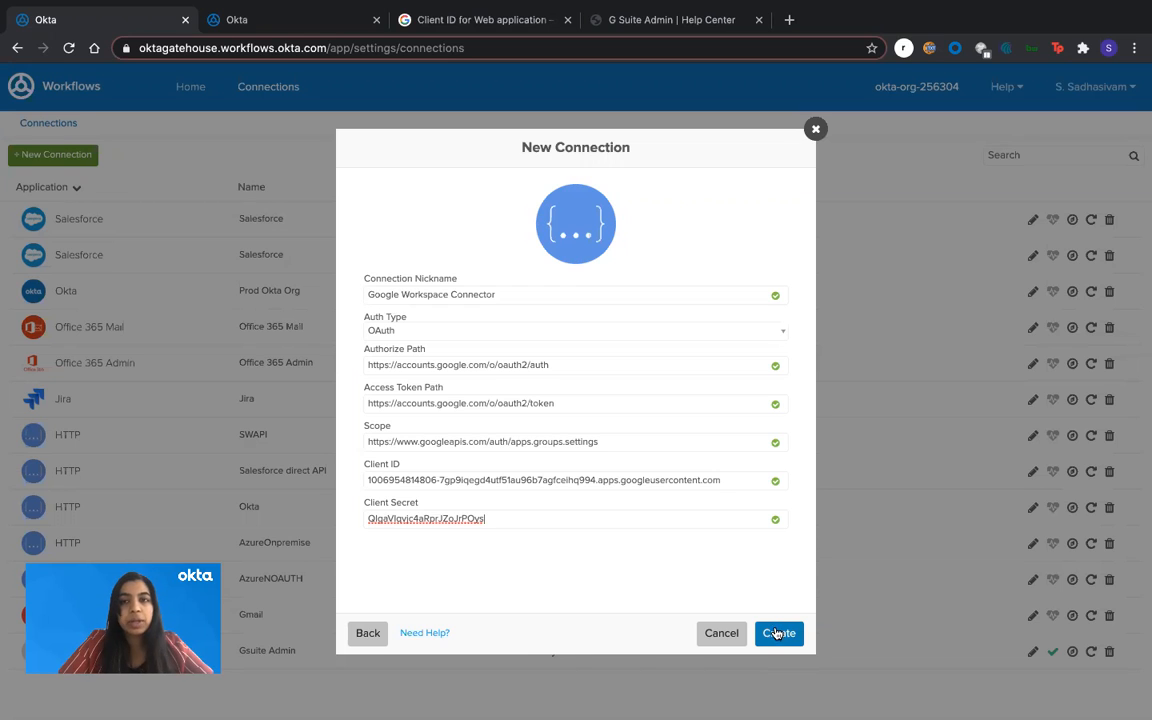
mouse_move(753, 592)
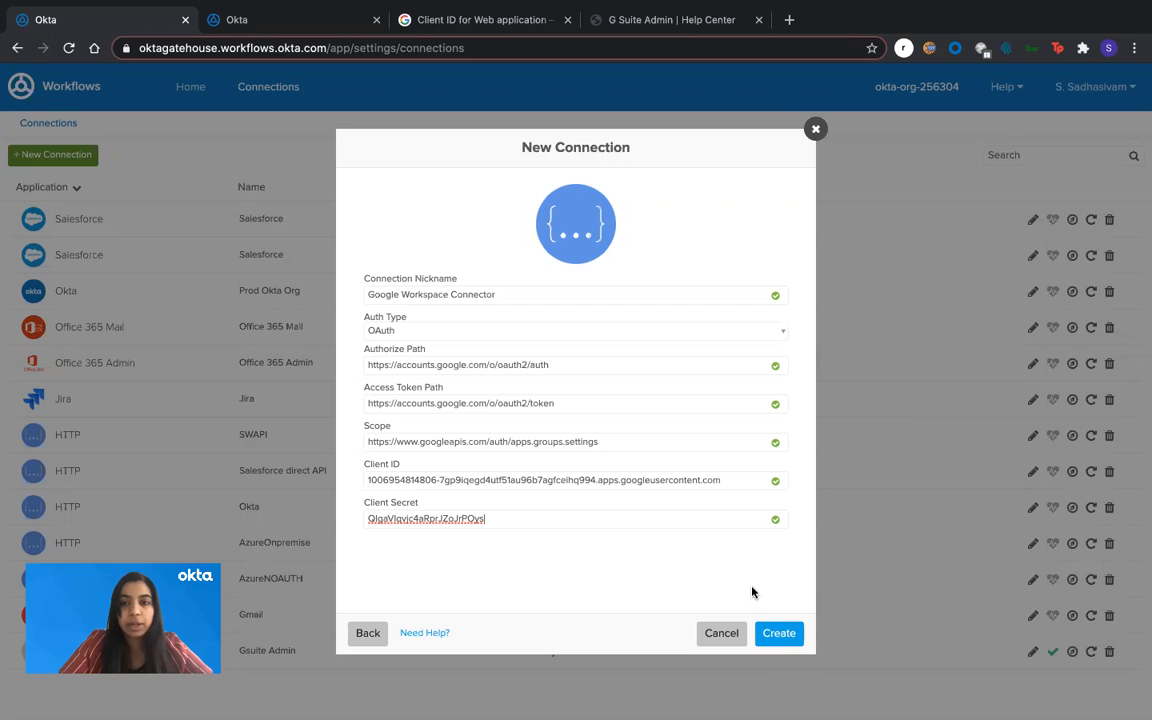
click(779, 633)
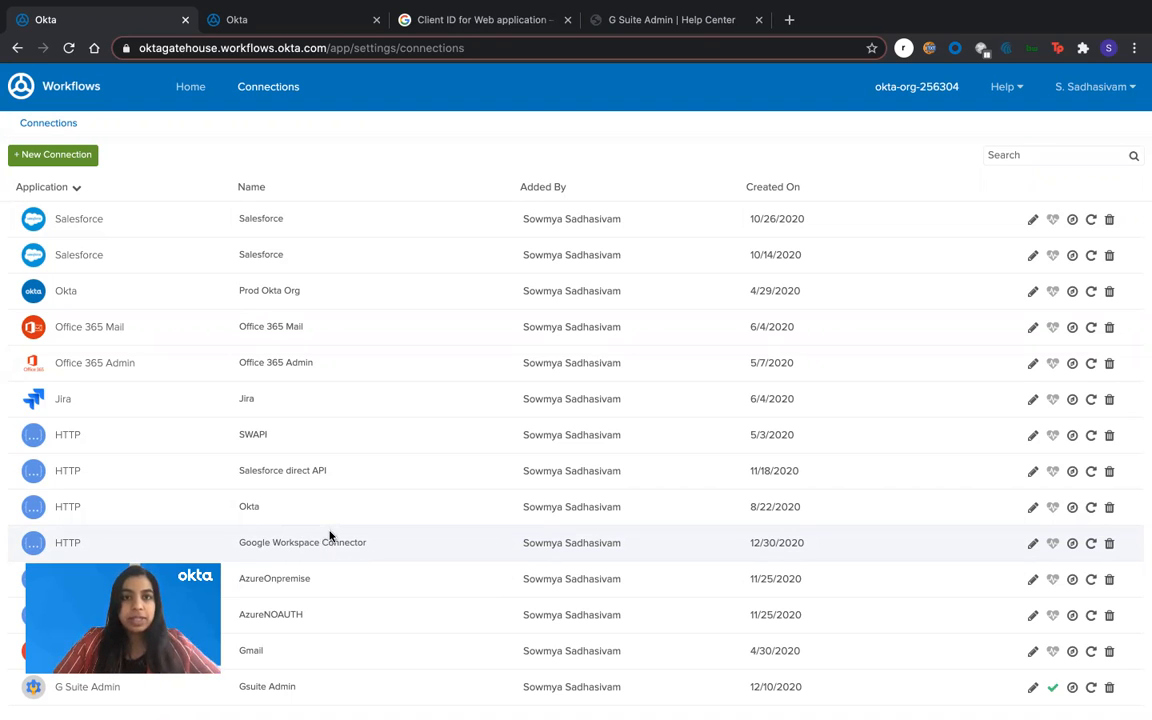
Open the Gsuite test flow inside the Gsuite testing folder from Home.
click(190, 87)
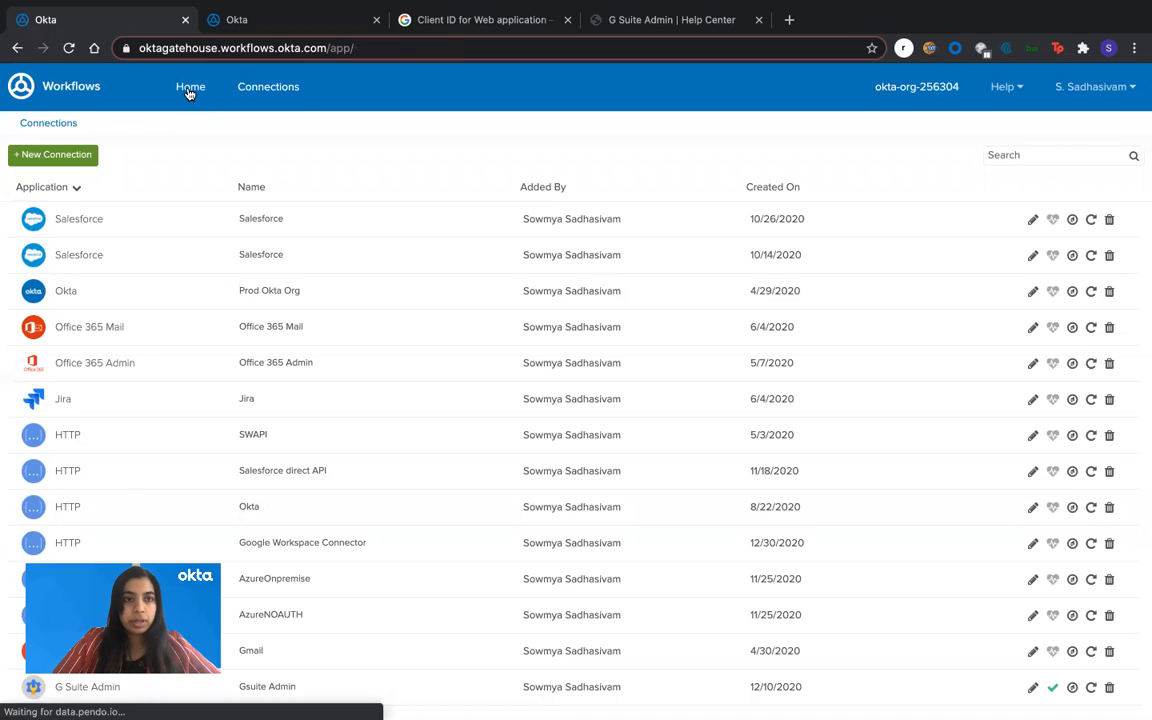
click(190, 86)
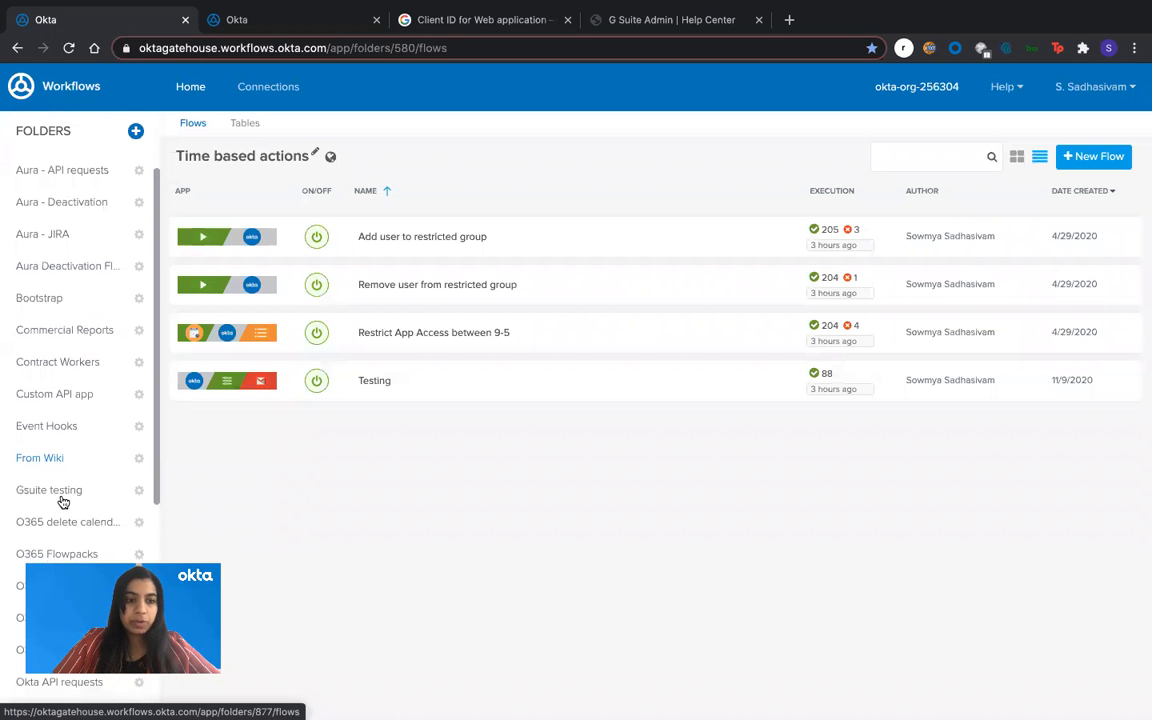
click(48, 490)
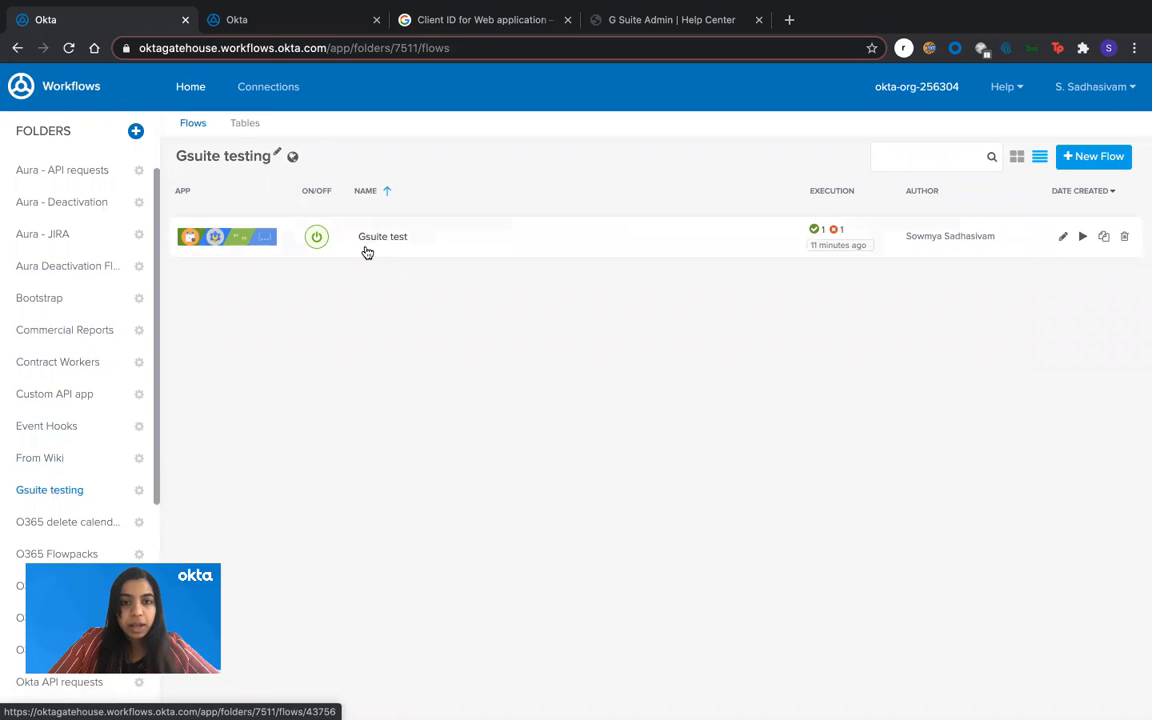
click(382, 236)
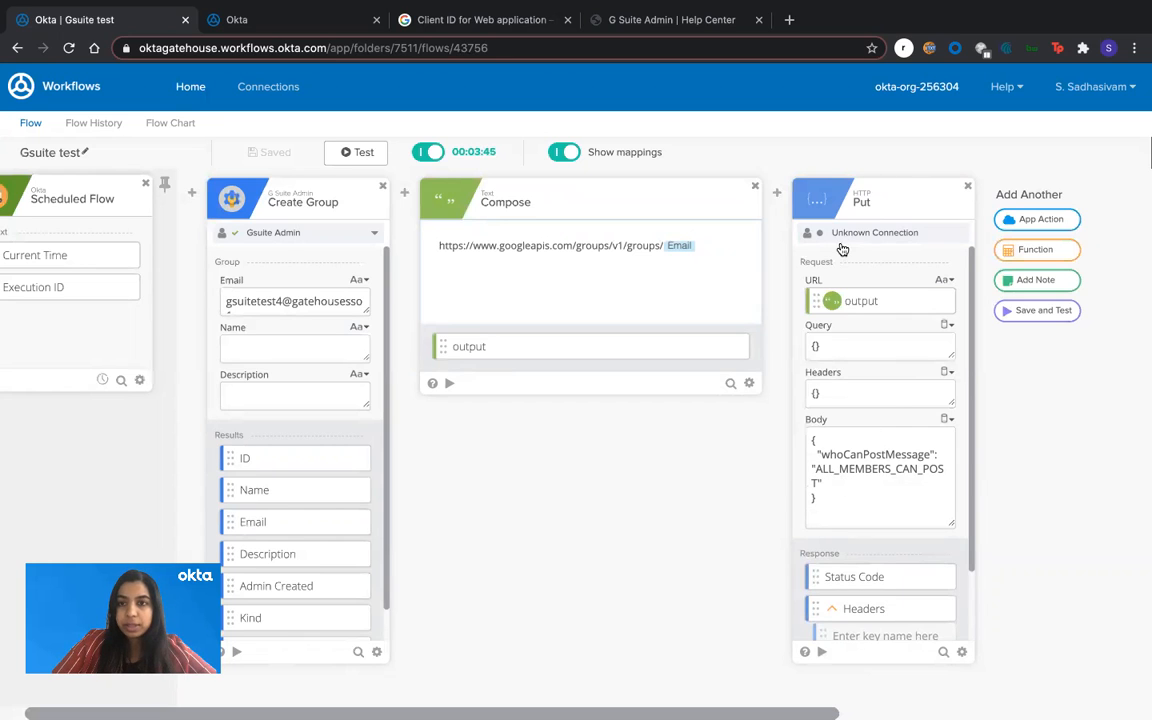
Set the HTTP Put card's connection to Google Workspace Connector.
click(874, 232)
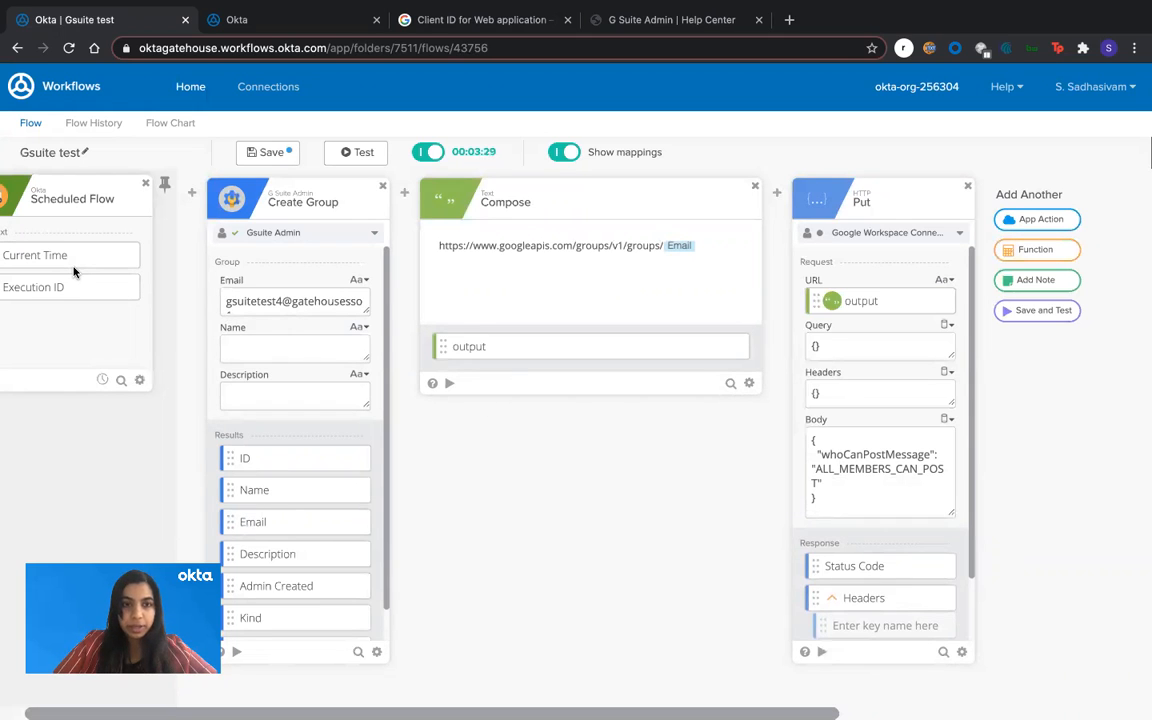
mouse_move(99, 464)
text(6)
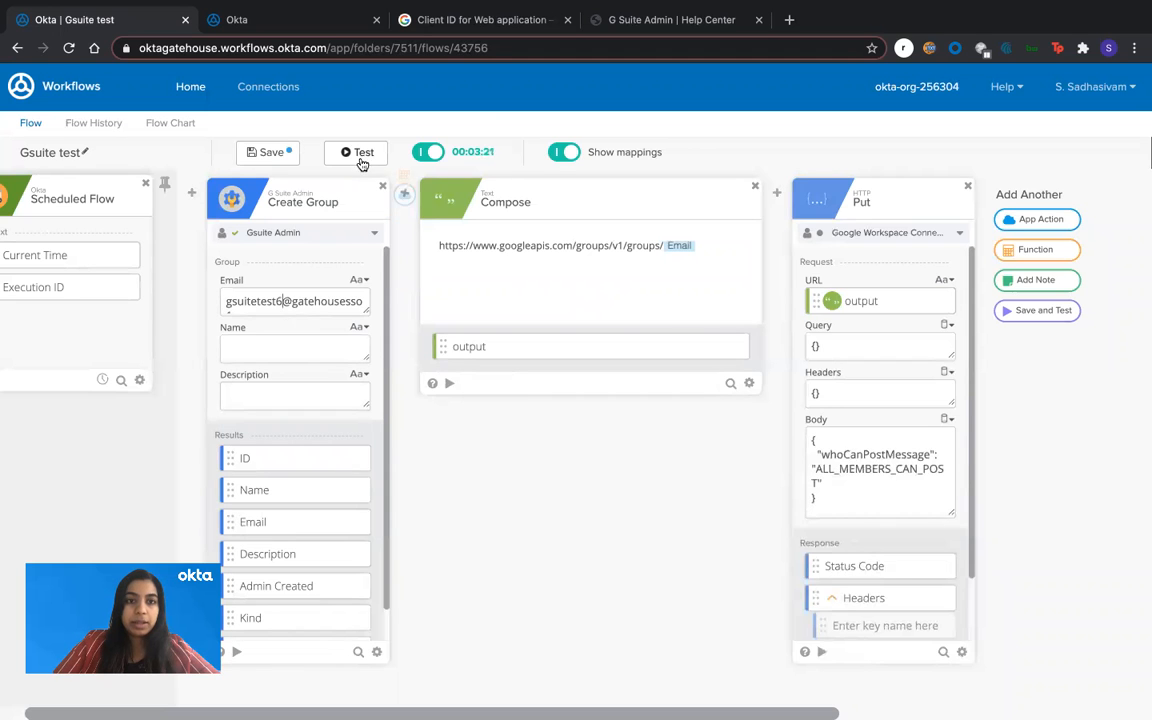
Test the flow and review the status 200 result and Put card body details.
click(363, 152)
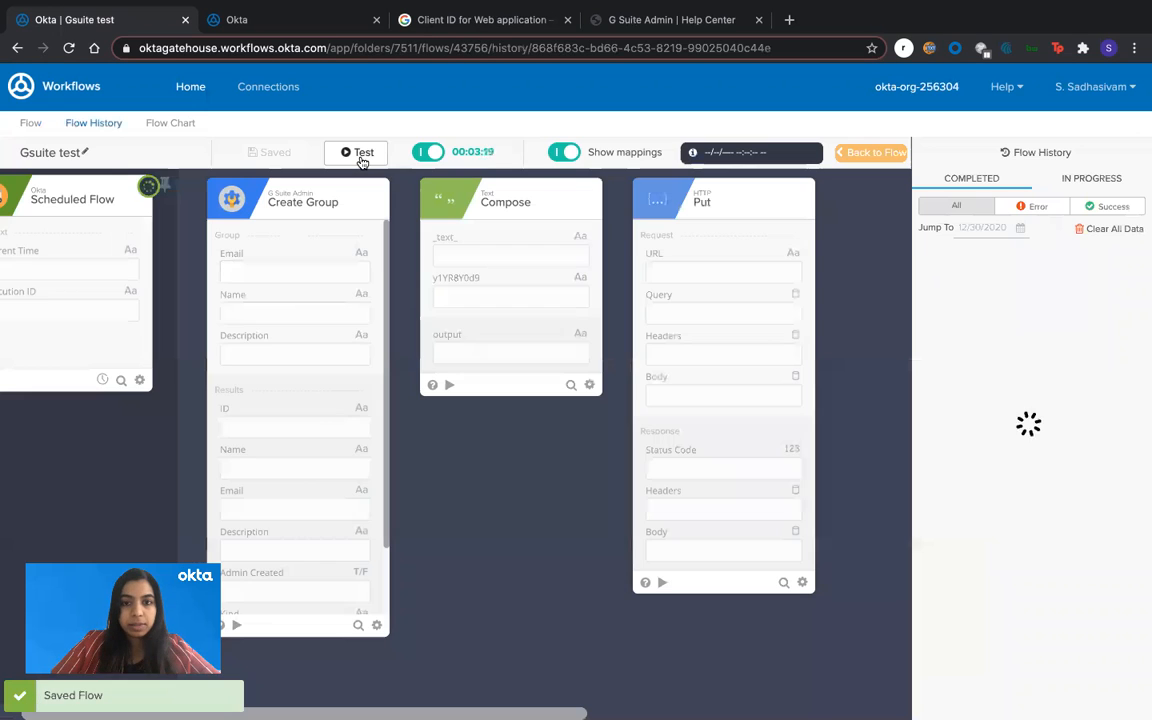
click(363, 152)
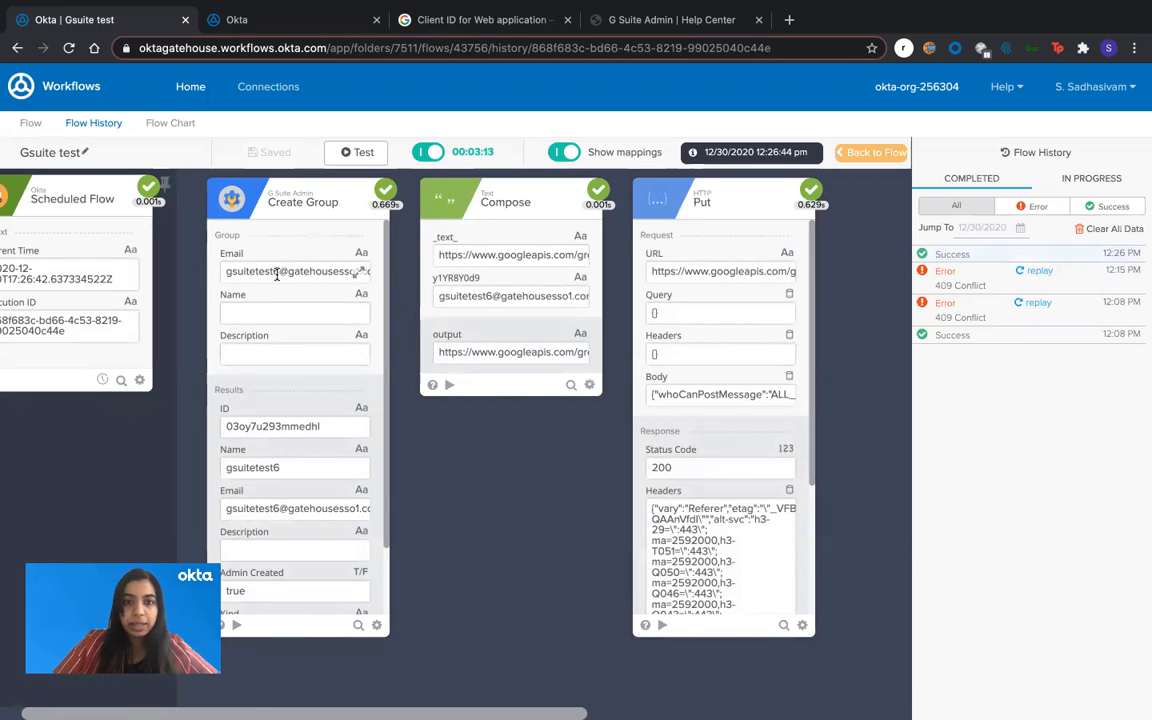
scroll(down, 3)
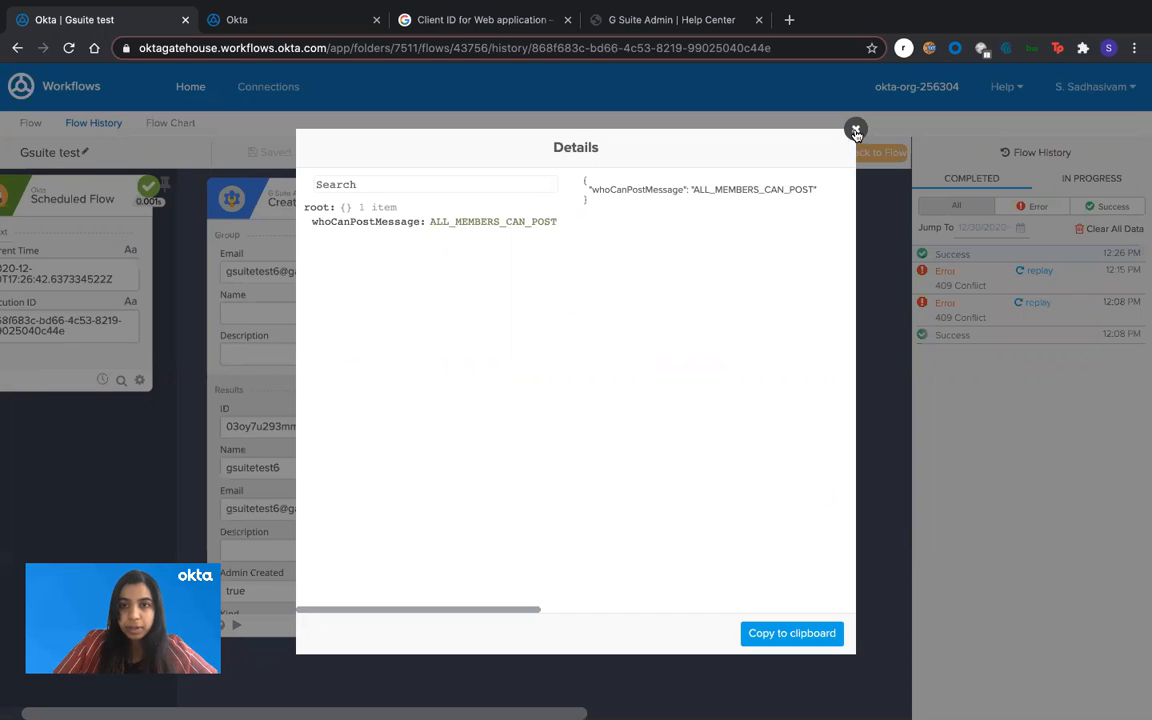
click(855, 131)
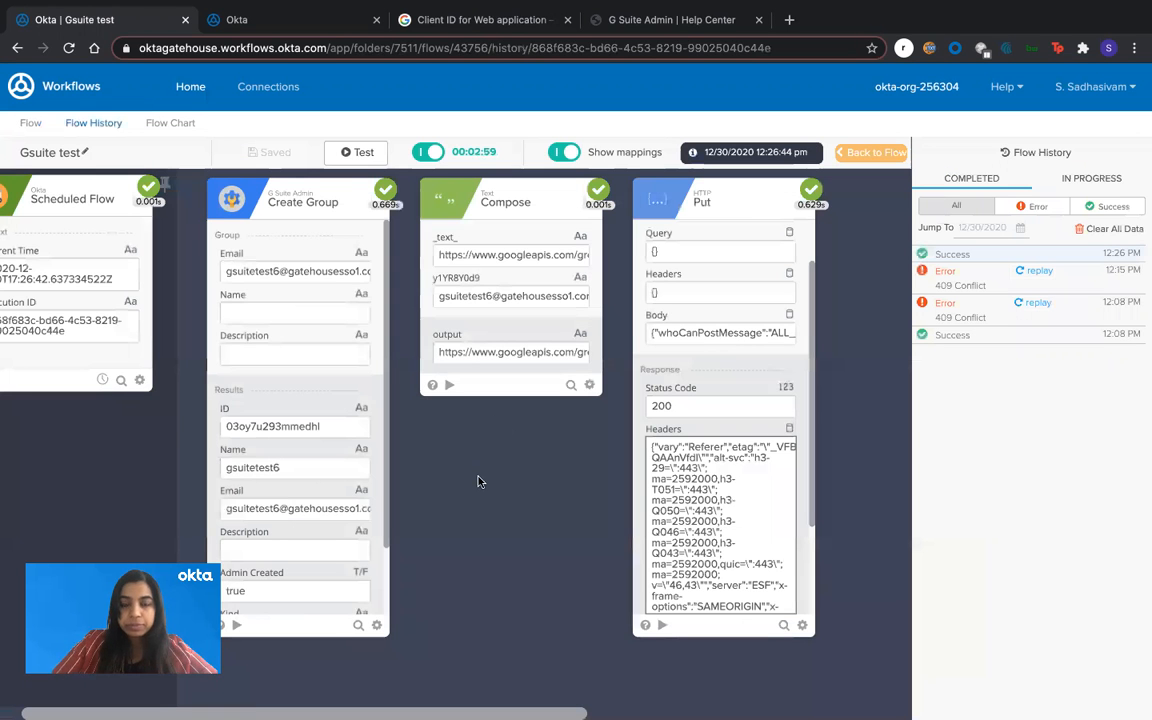